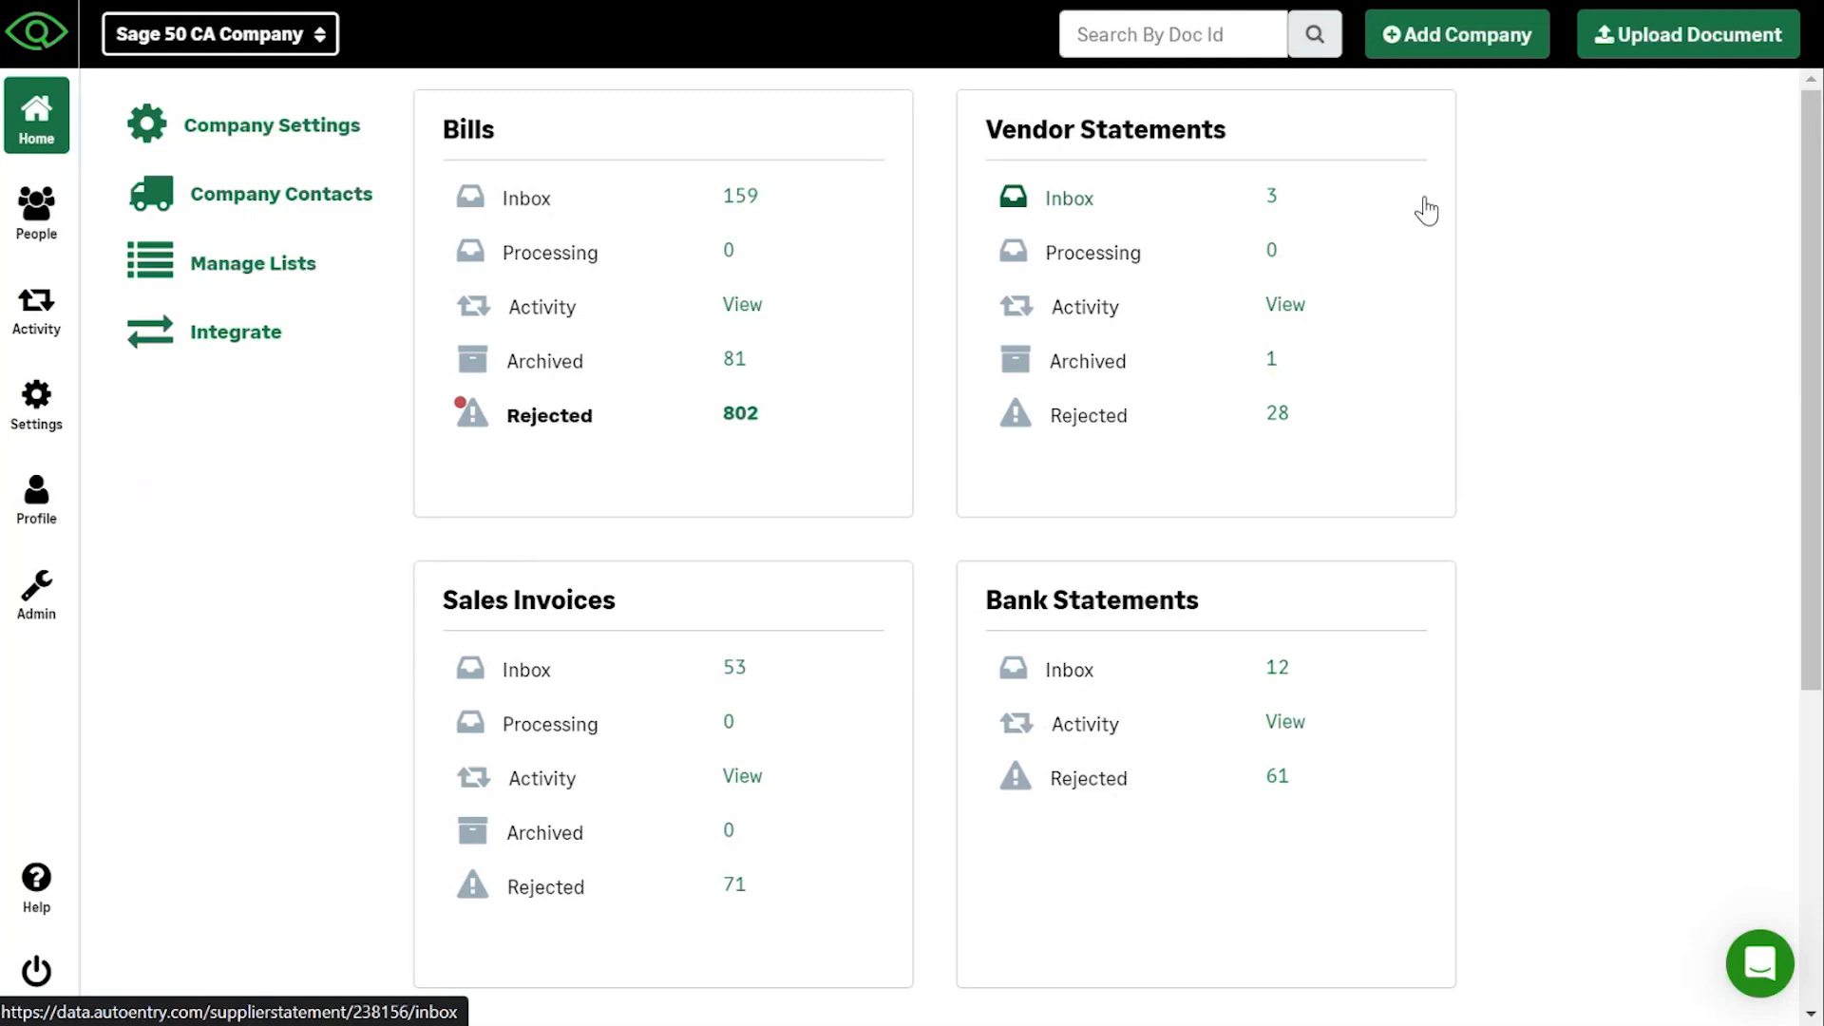
Start a document upload and choose Bills as the destination folder for Sage 50 CA Company
scroll("down", 3)
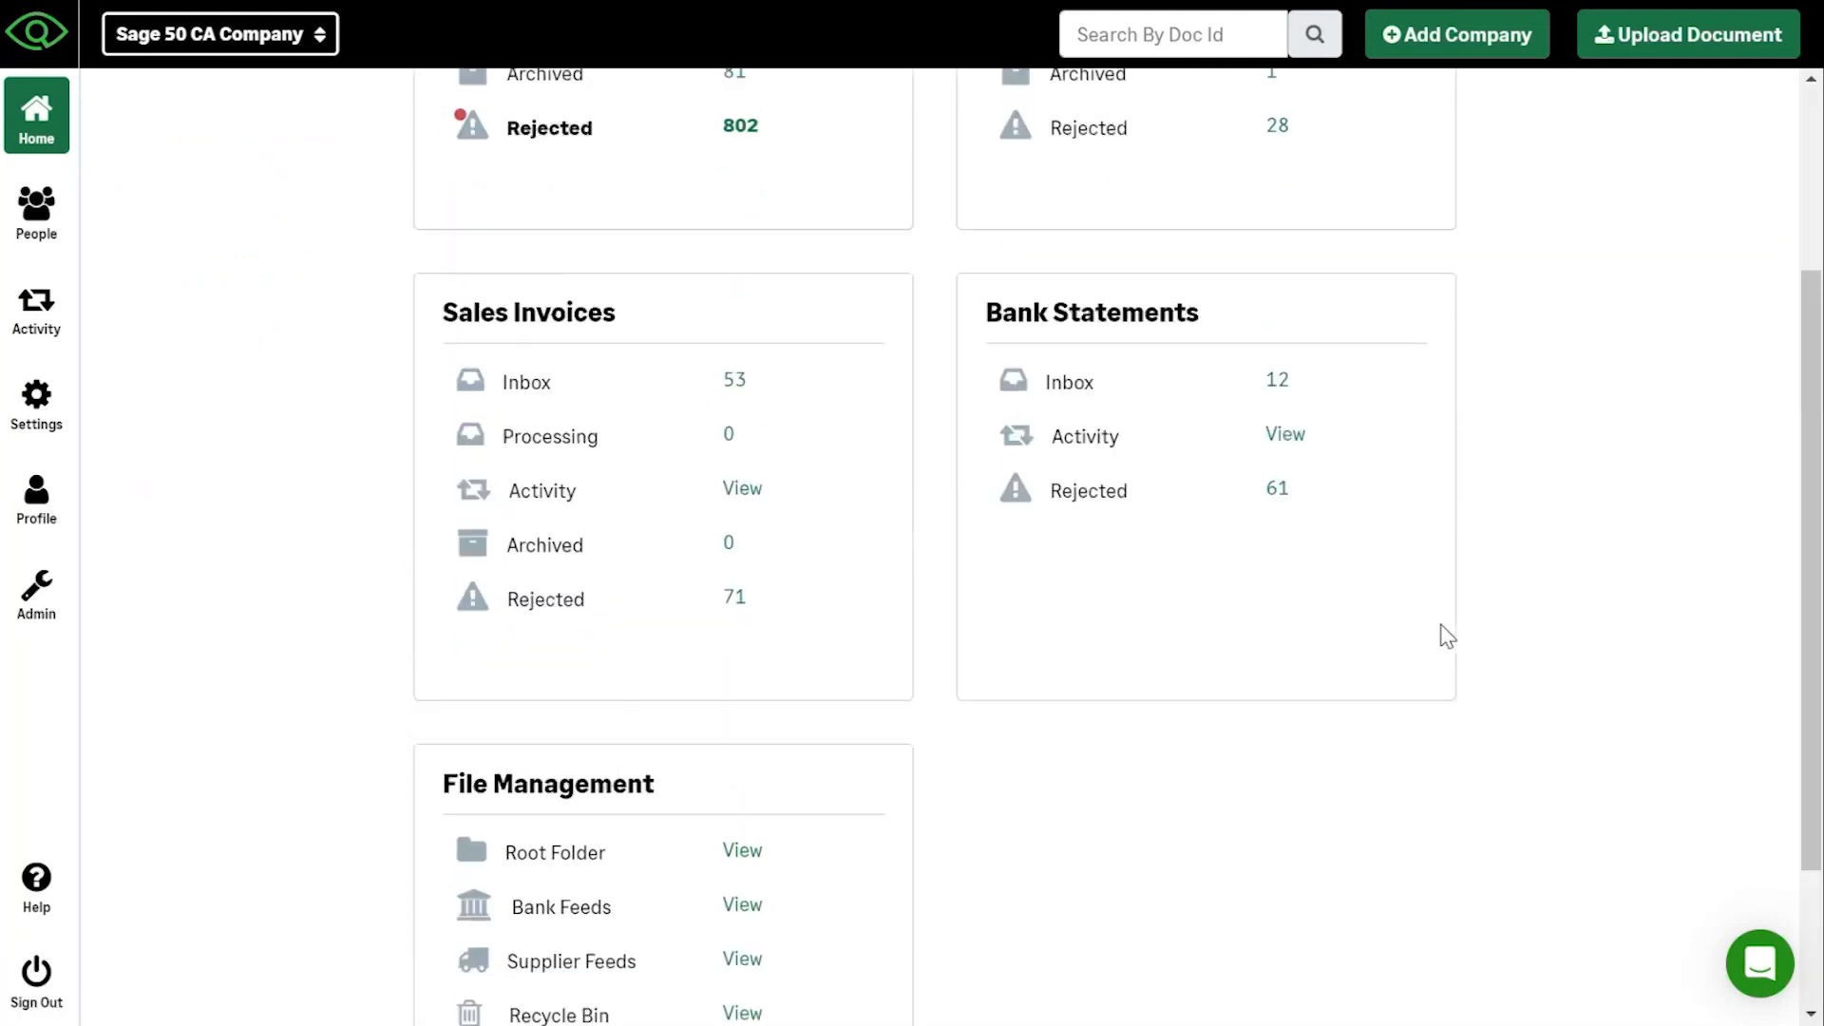
scroll("down", 3)
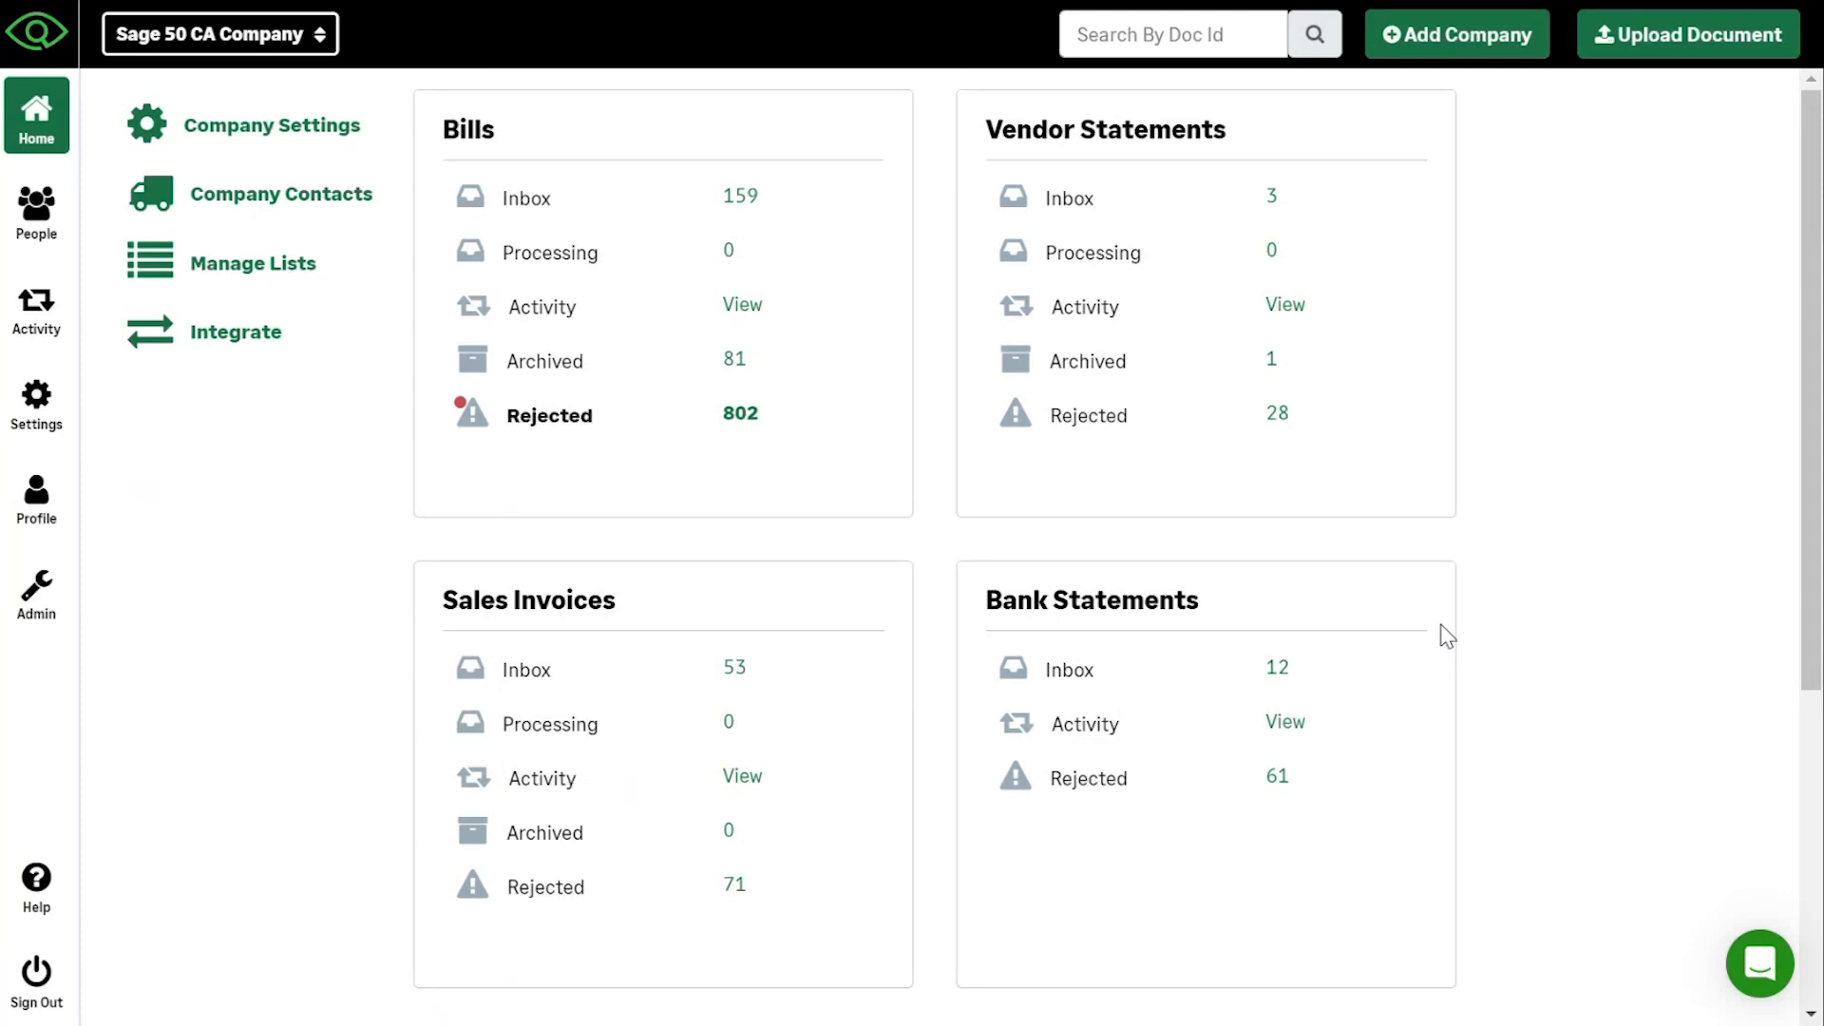
scroll("down", 3)
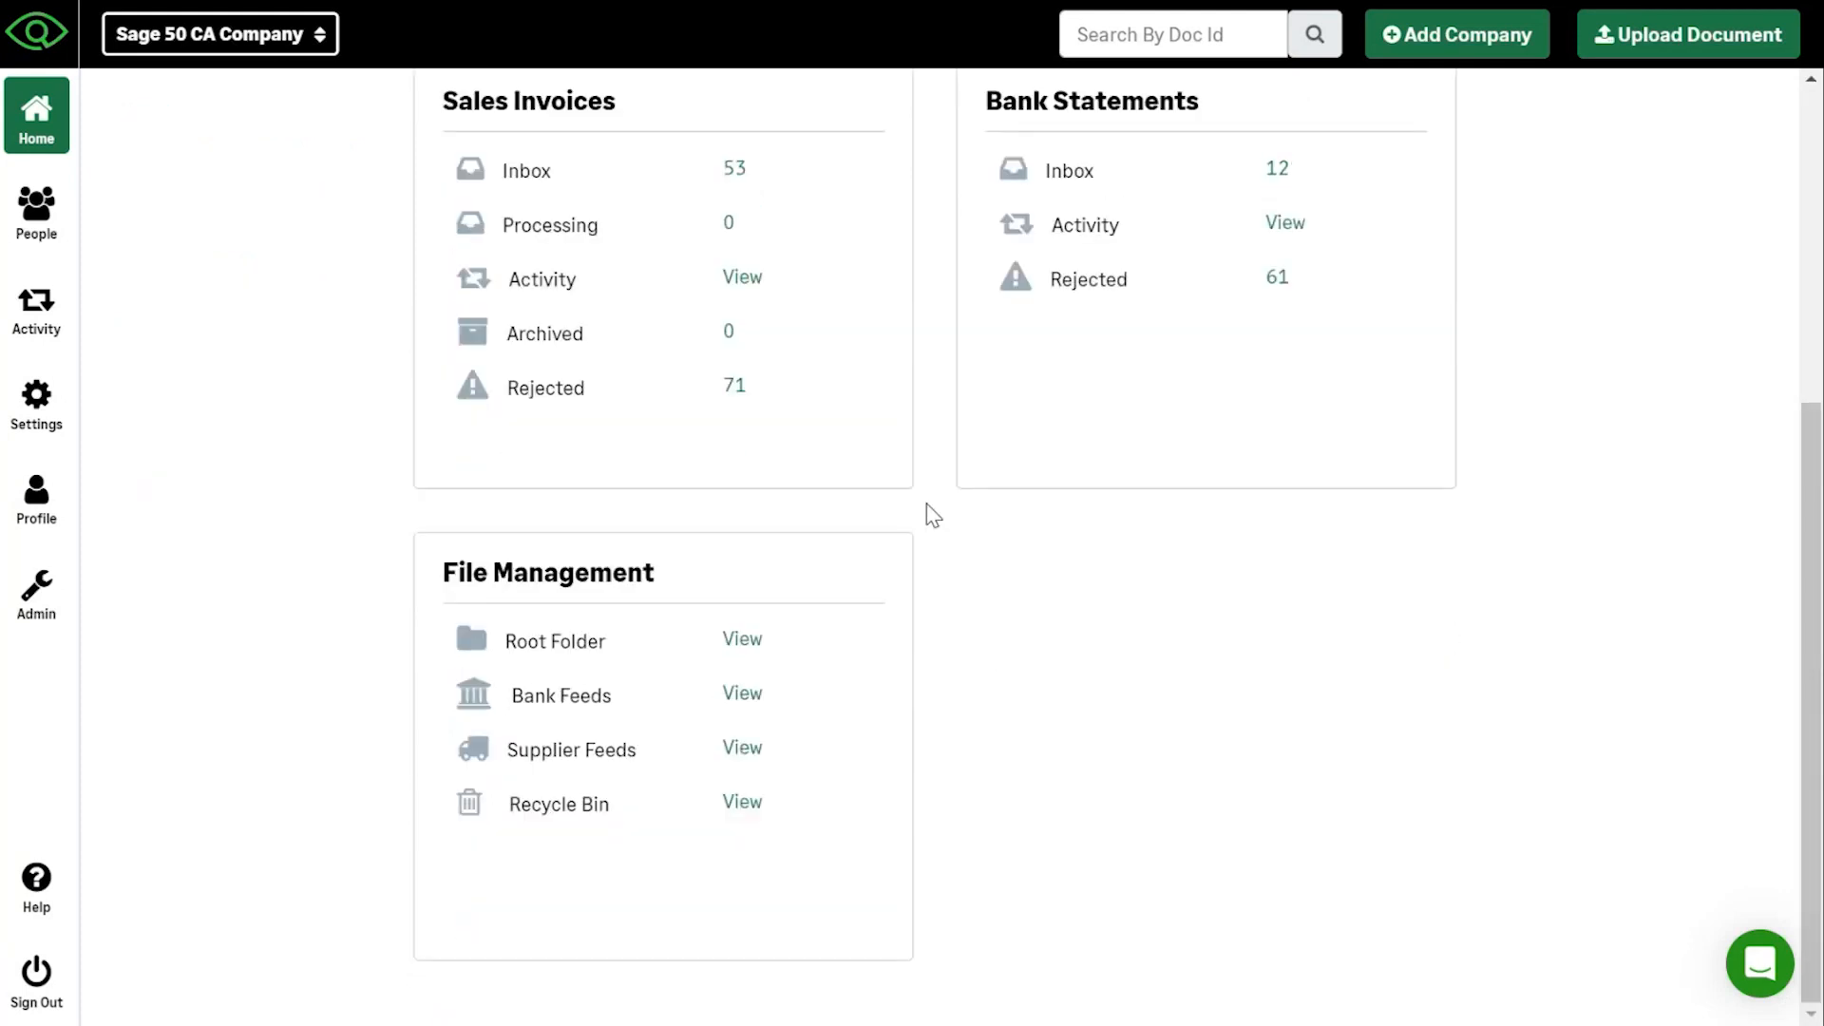
mouse_move(564, 878)
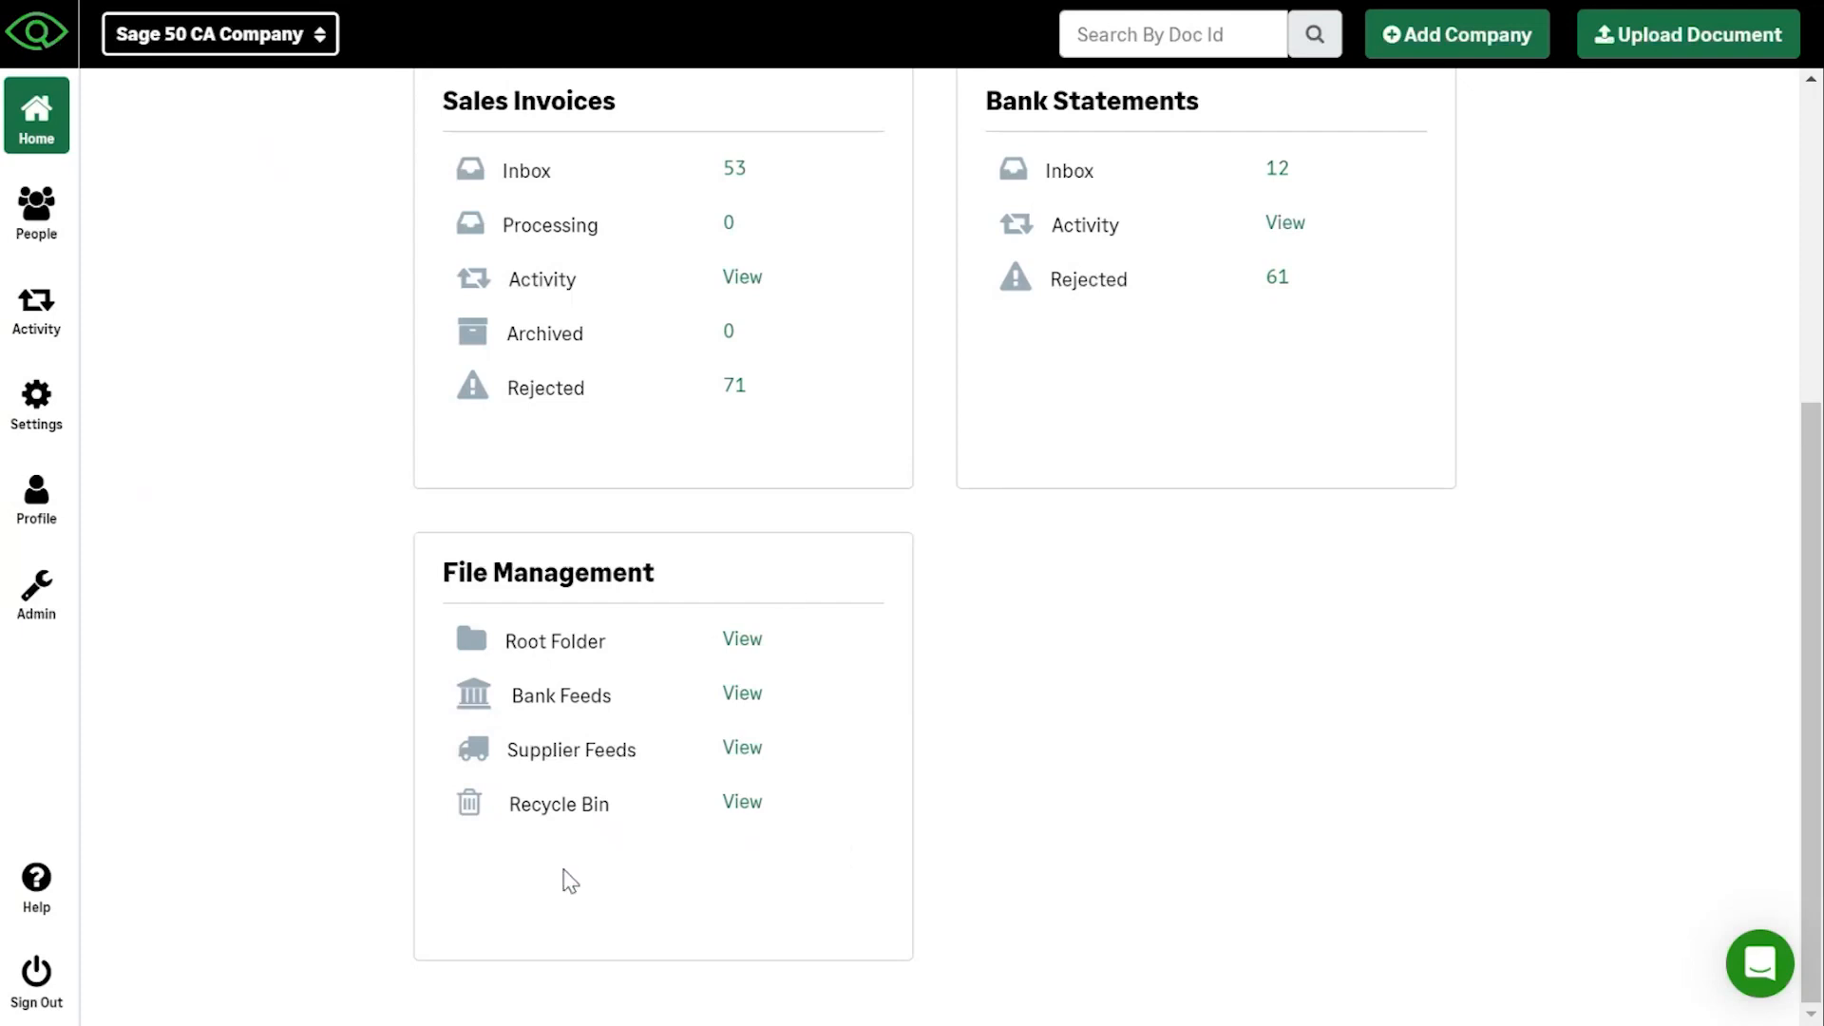
mouse_move(876, 847)
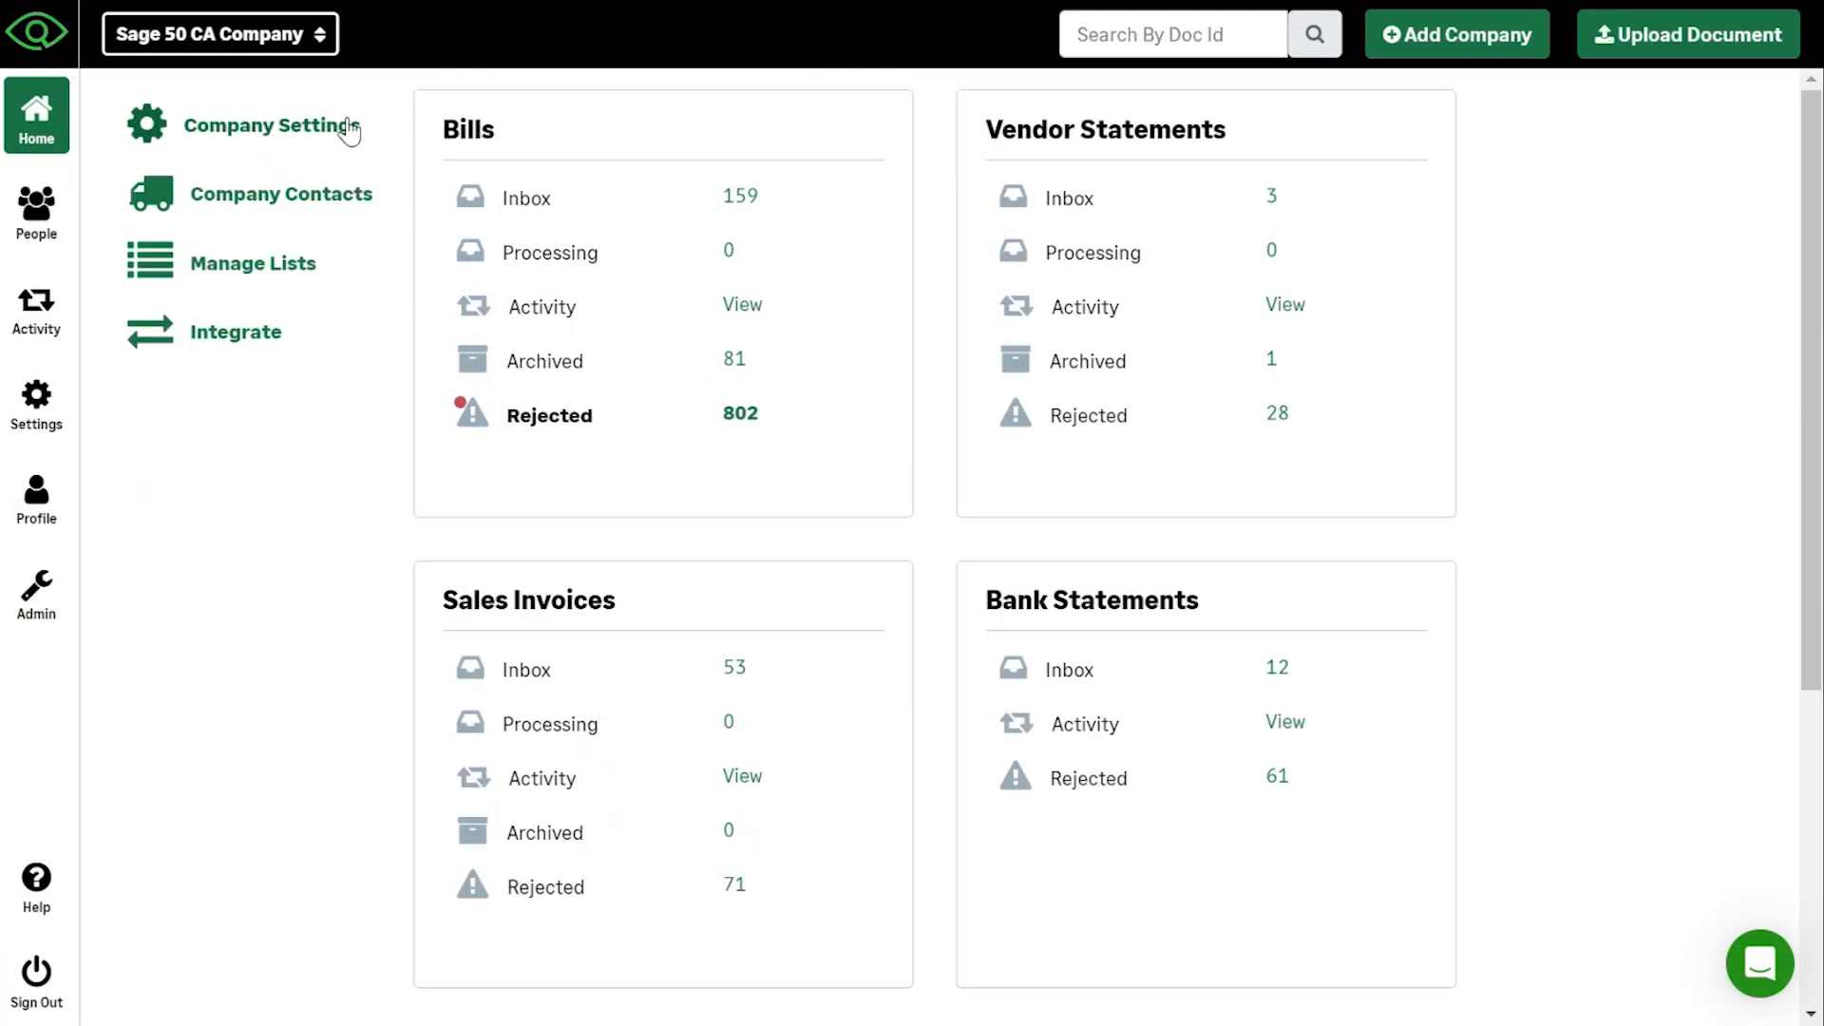
mouse_move(194, 454)
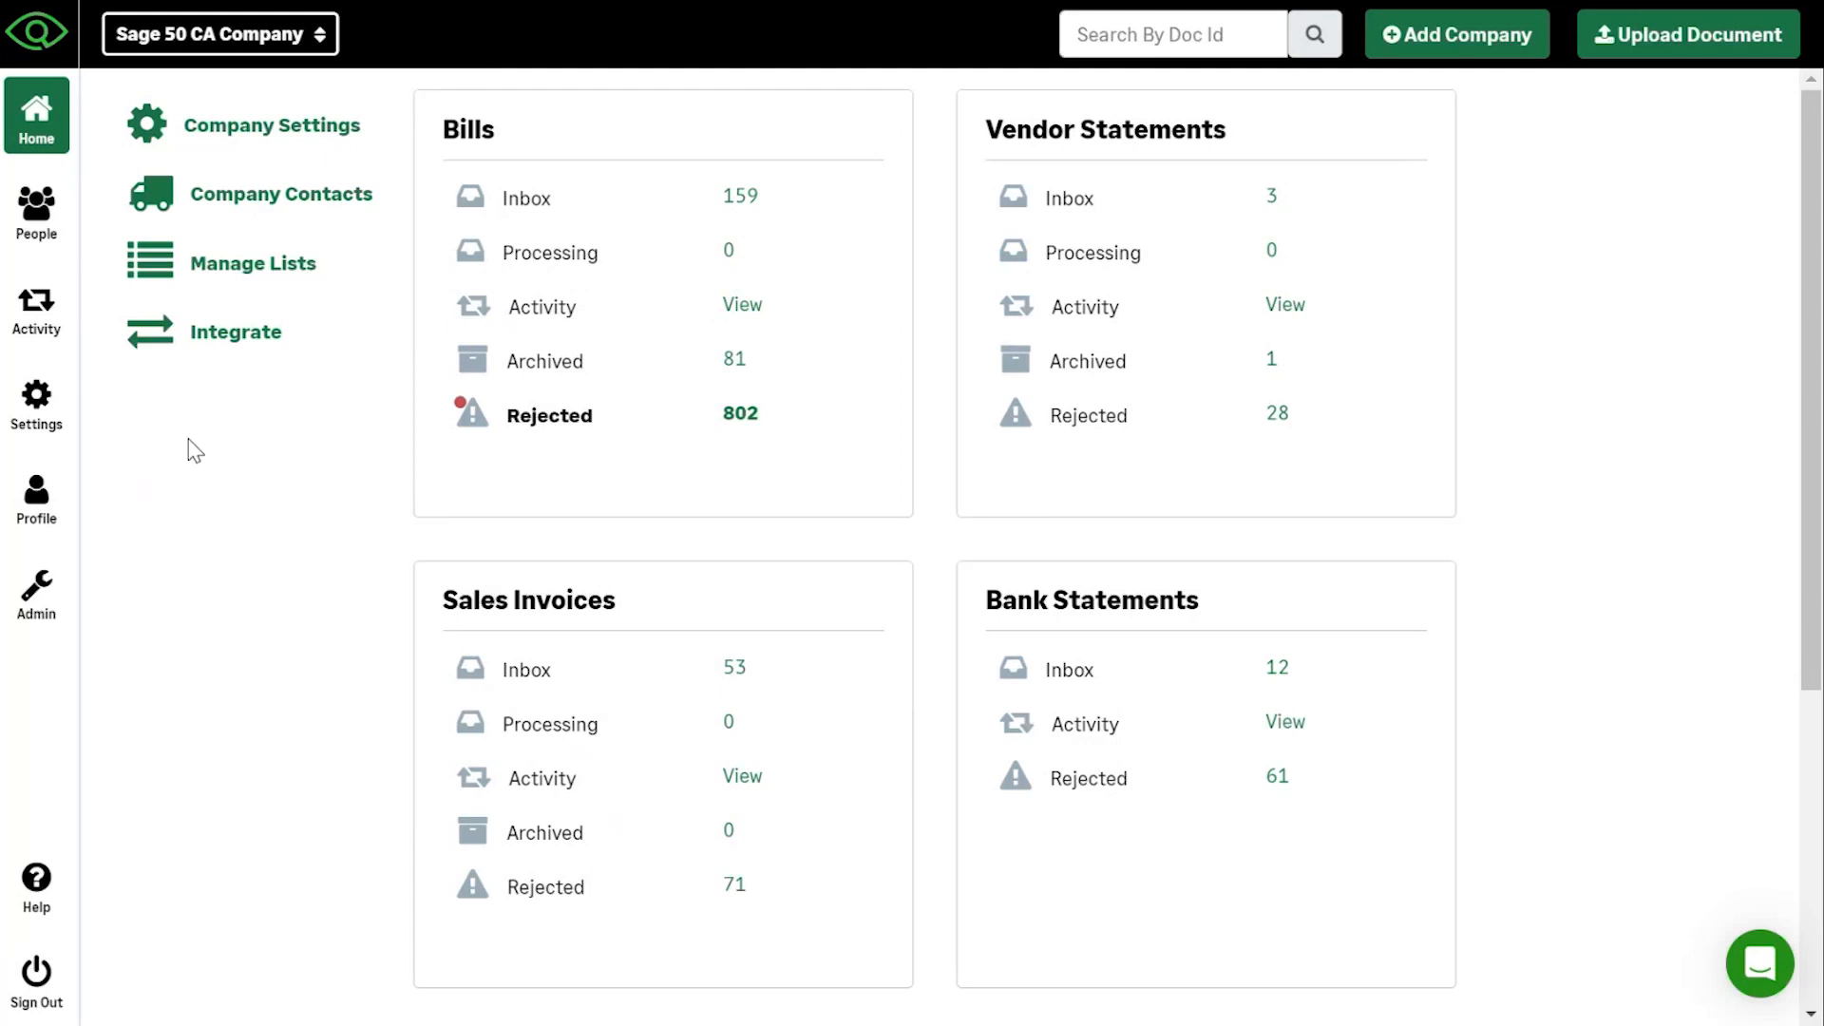
mouse_move(252, 262)
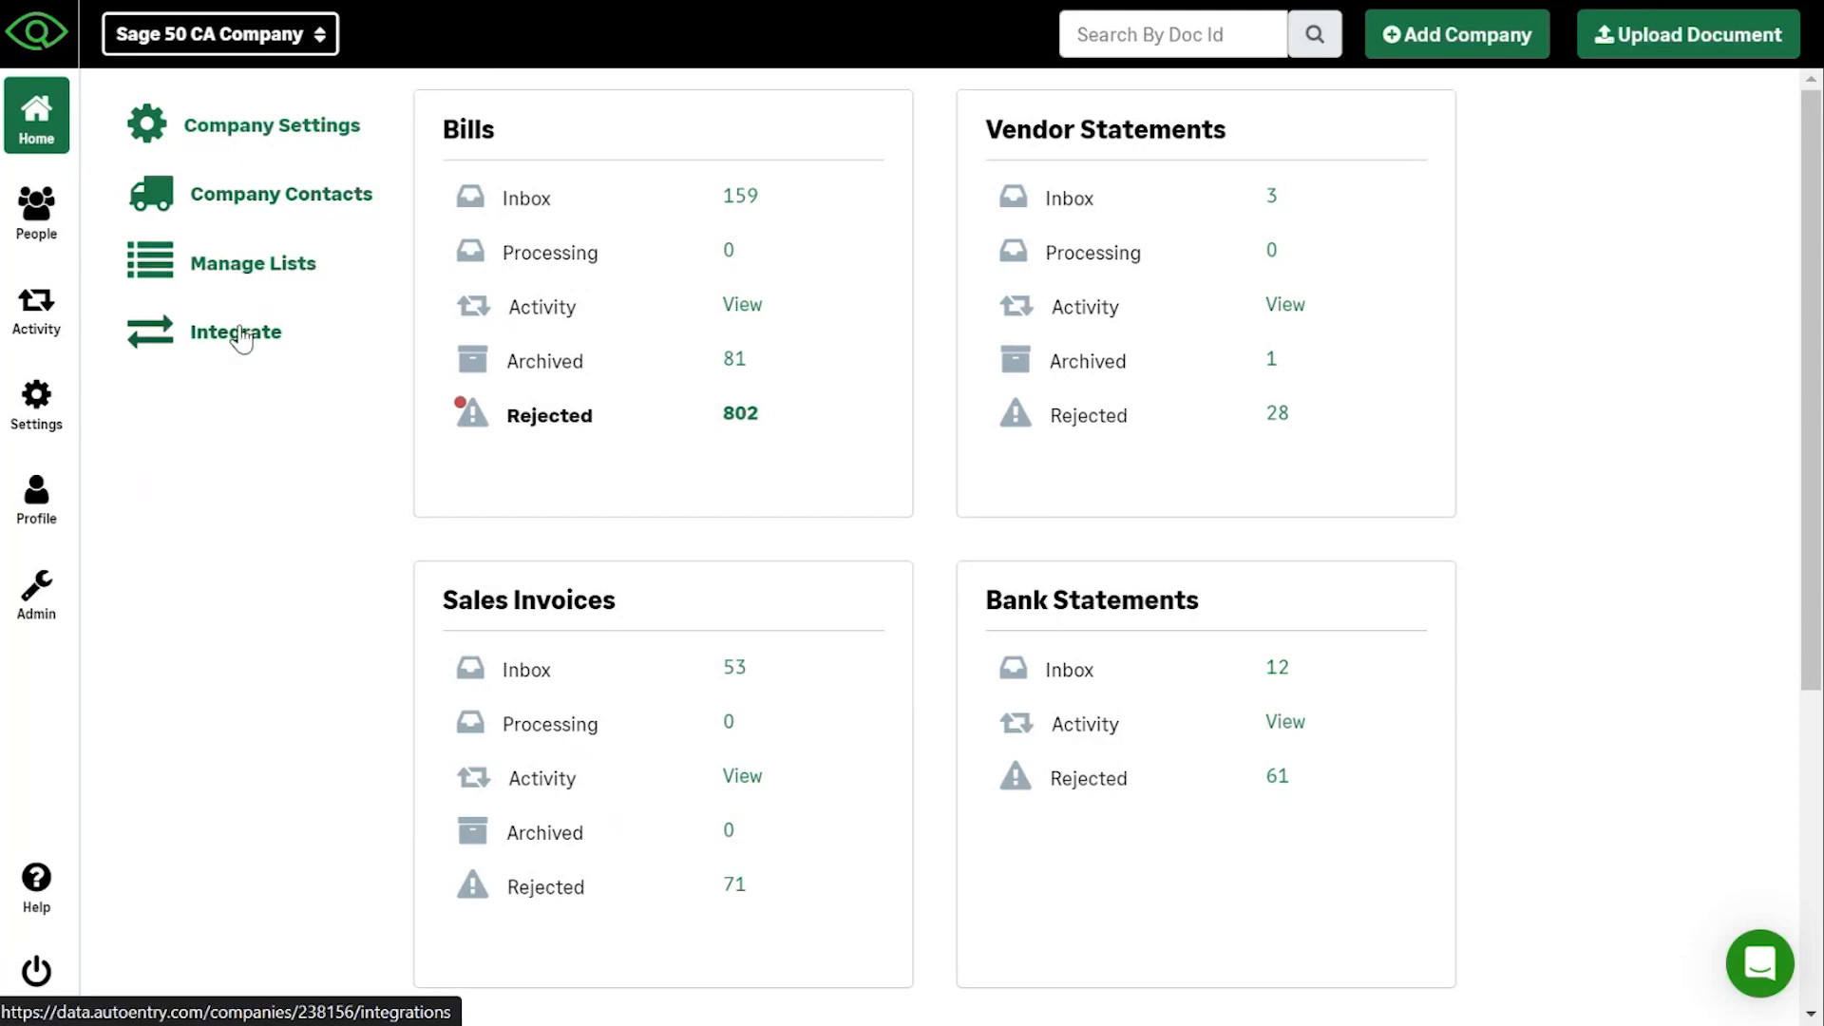
mouse_move(198, 334)
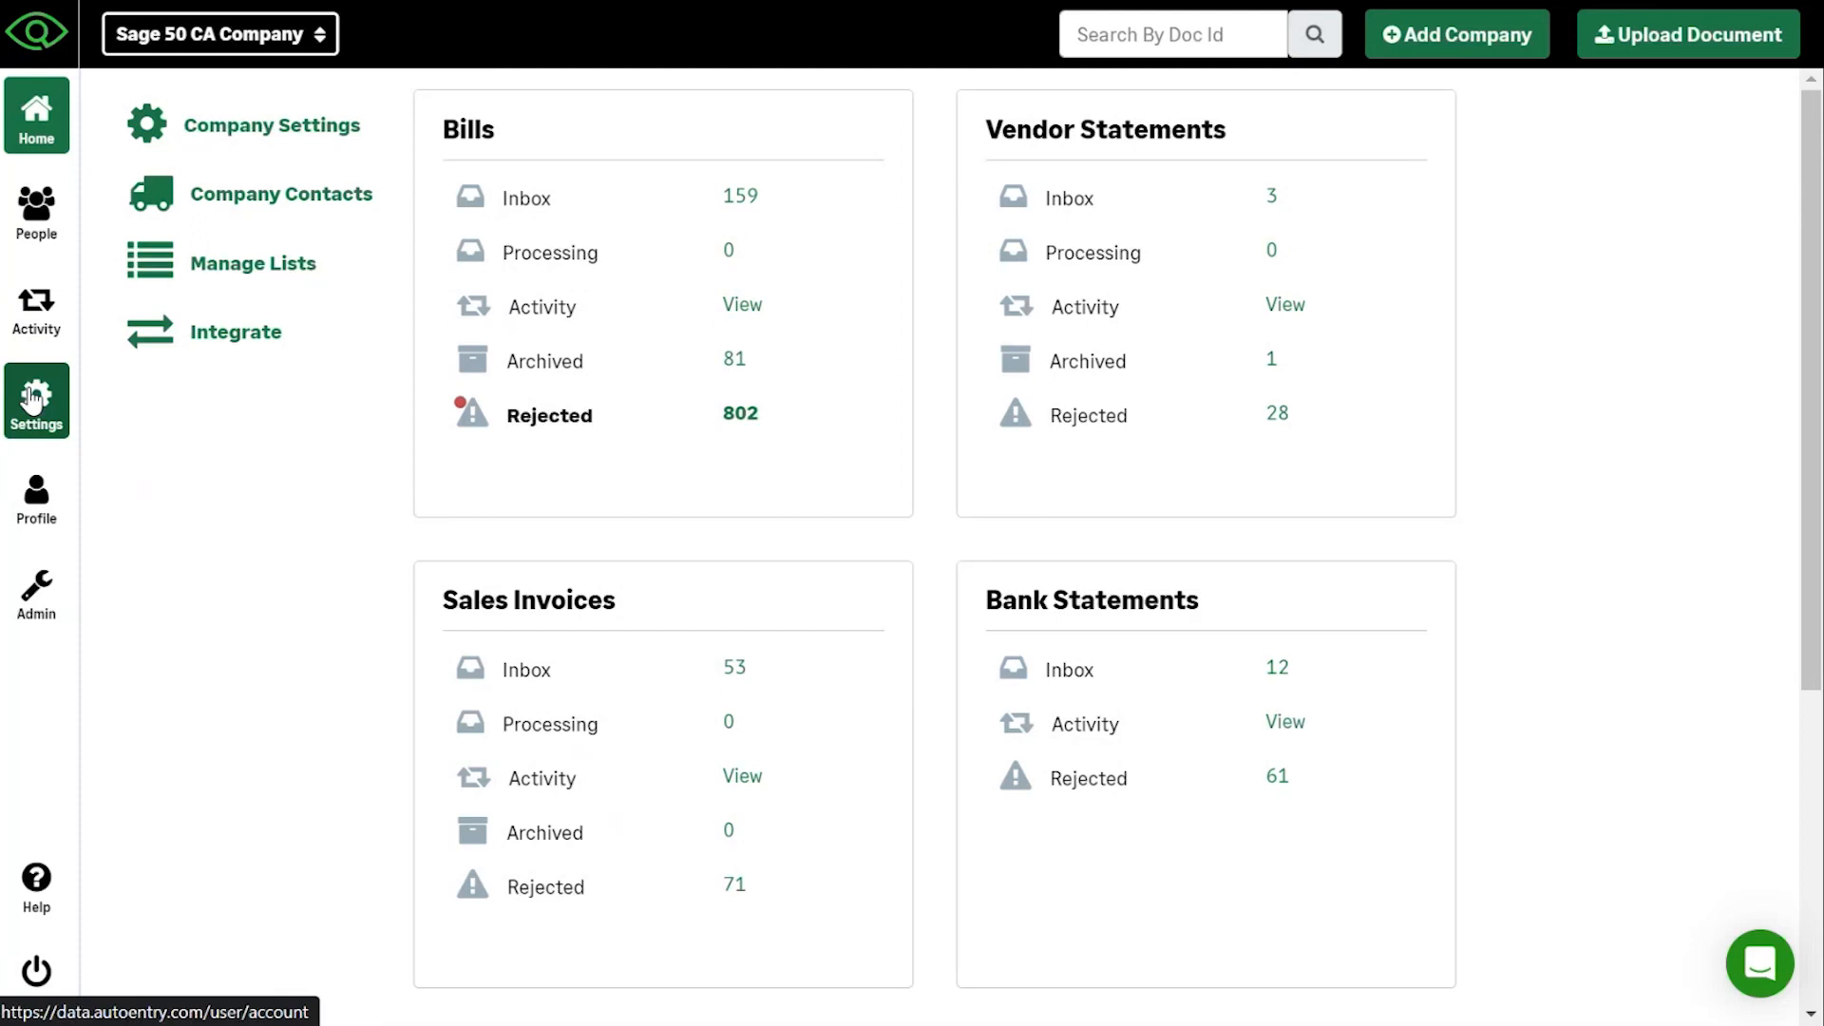
mouse_move(36, 498)
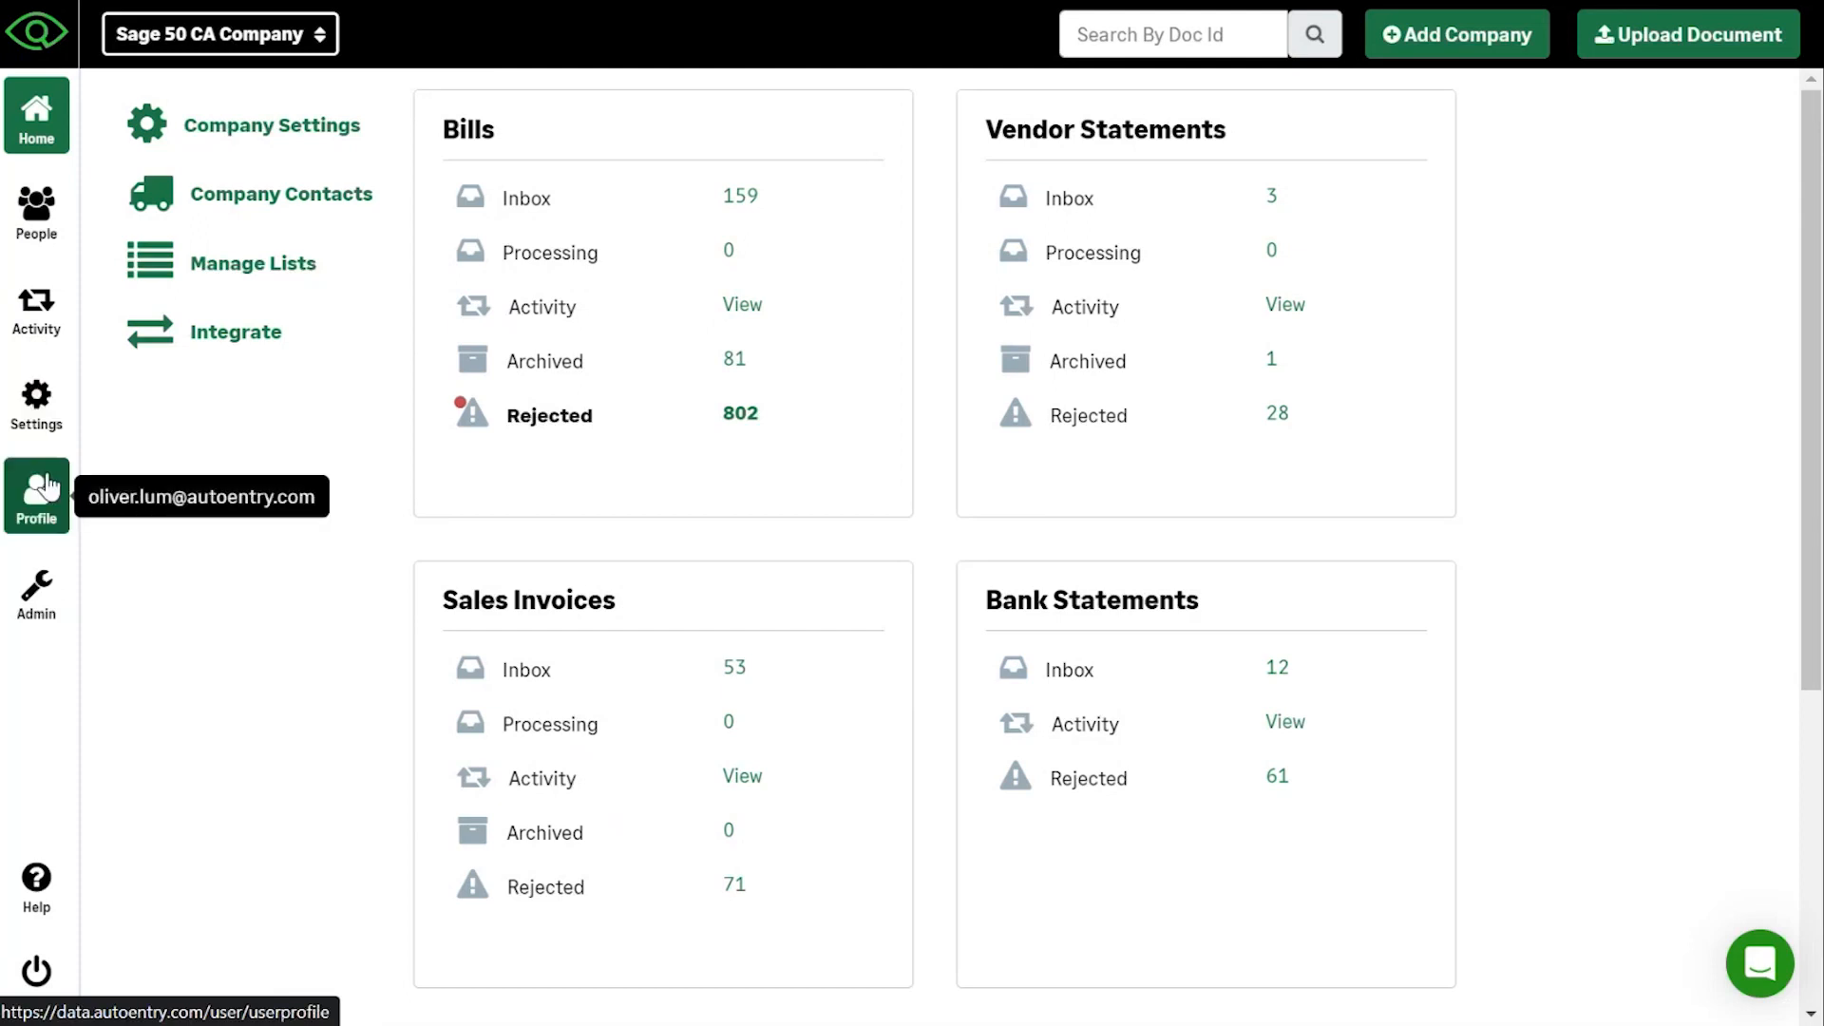
mouse_move(1533, 562)
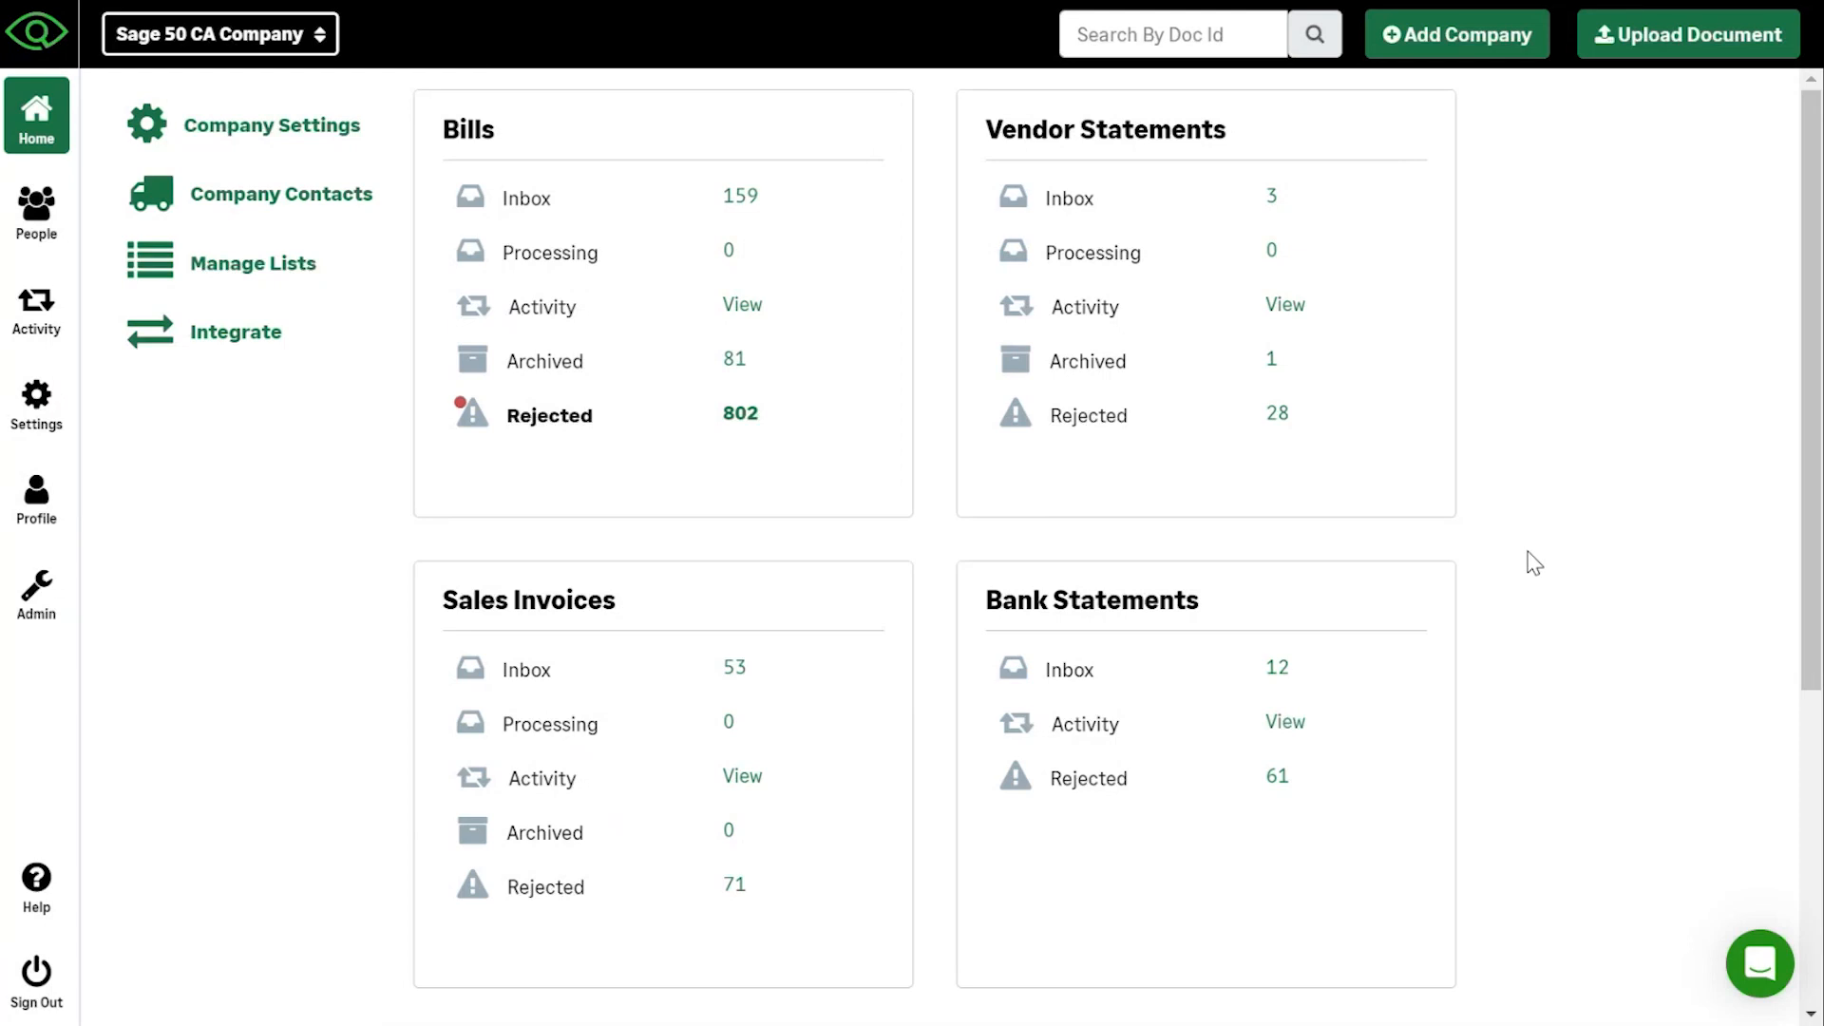
mouse_move(1535, 547)
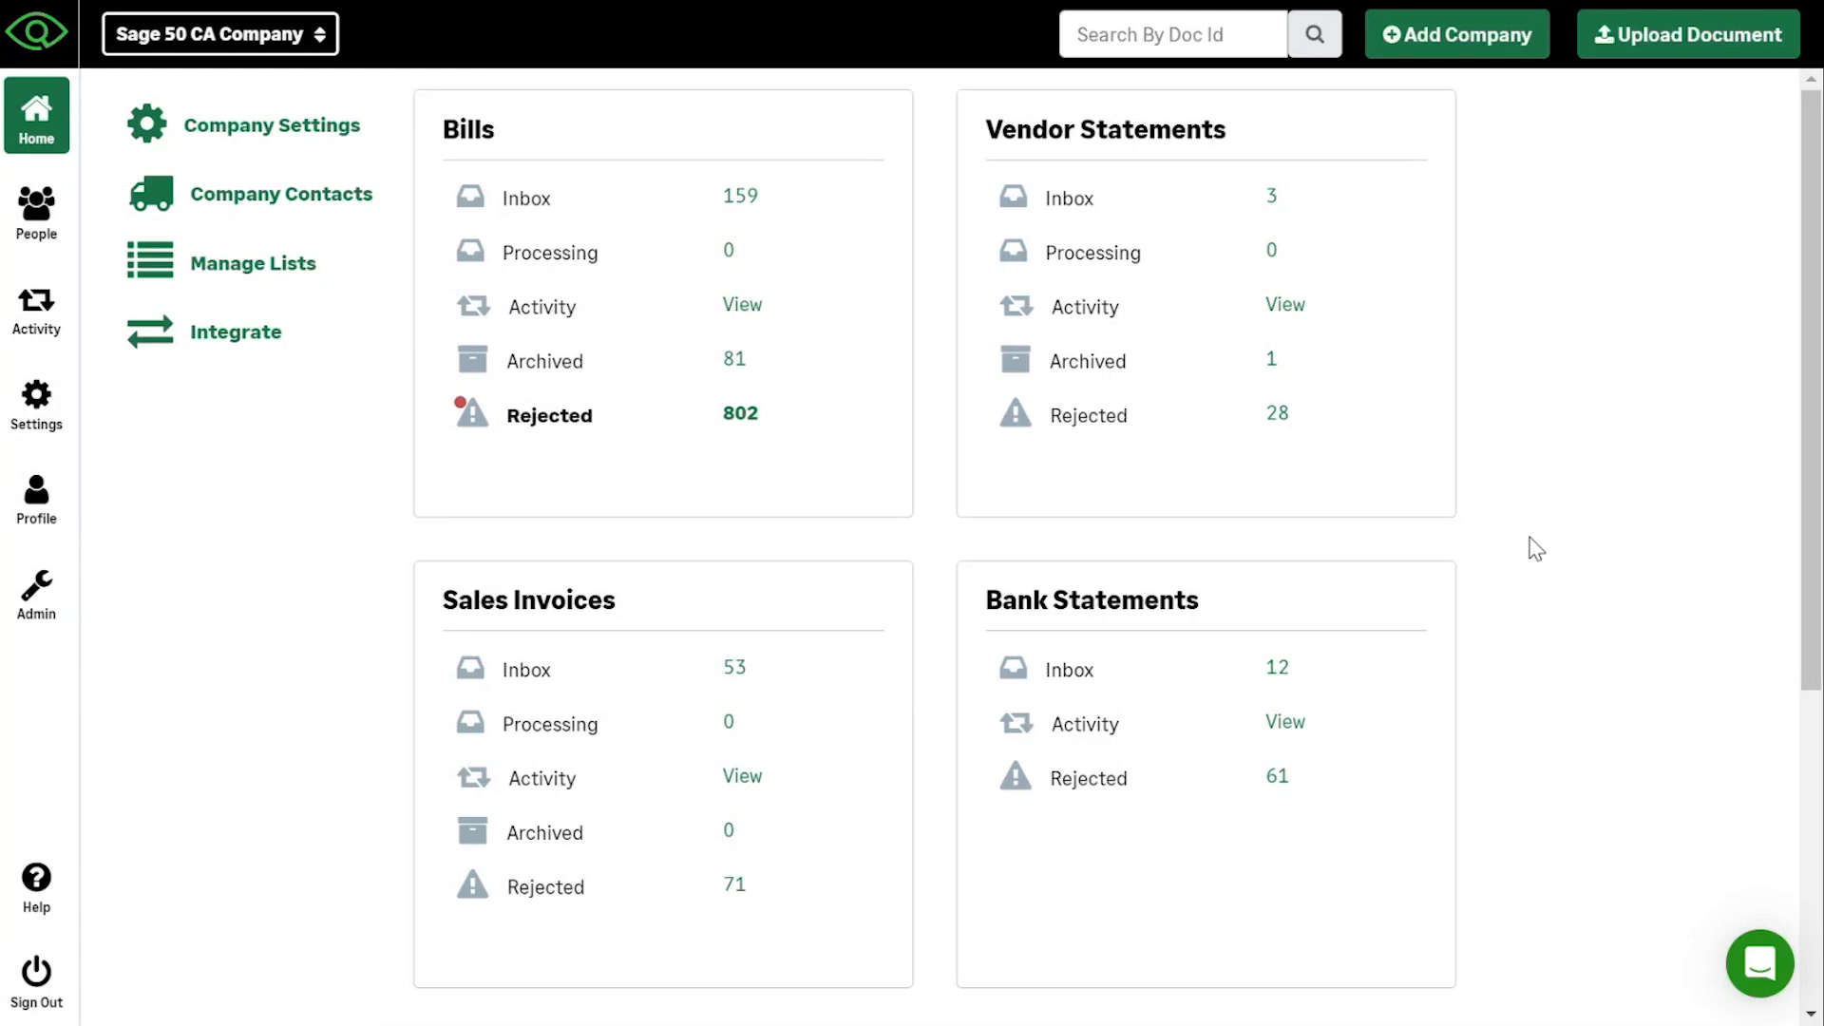
left_click(1687, 34)
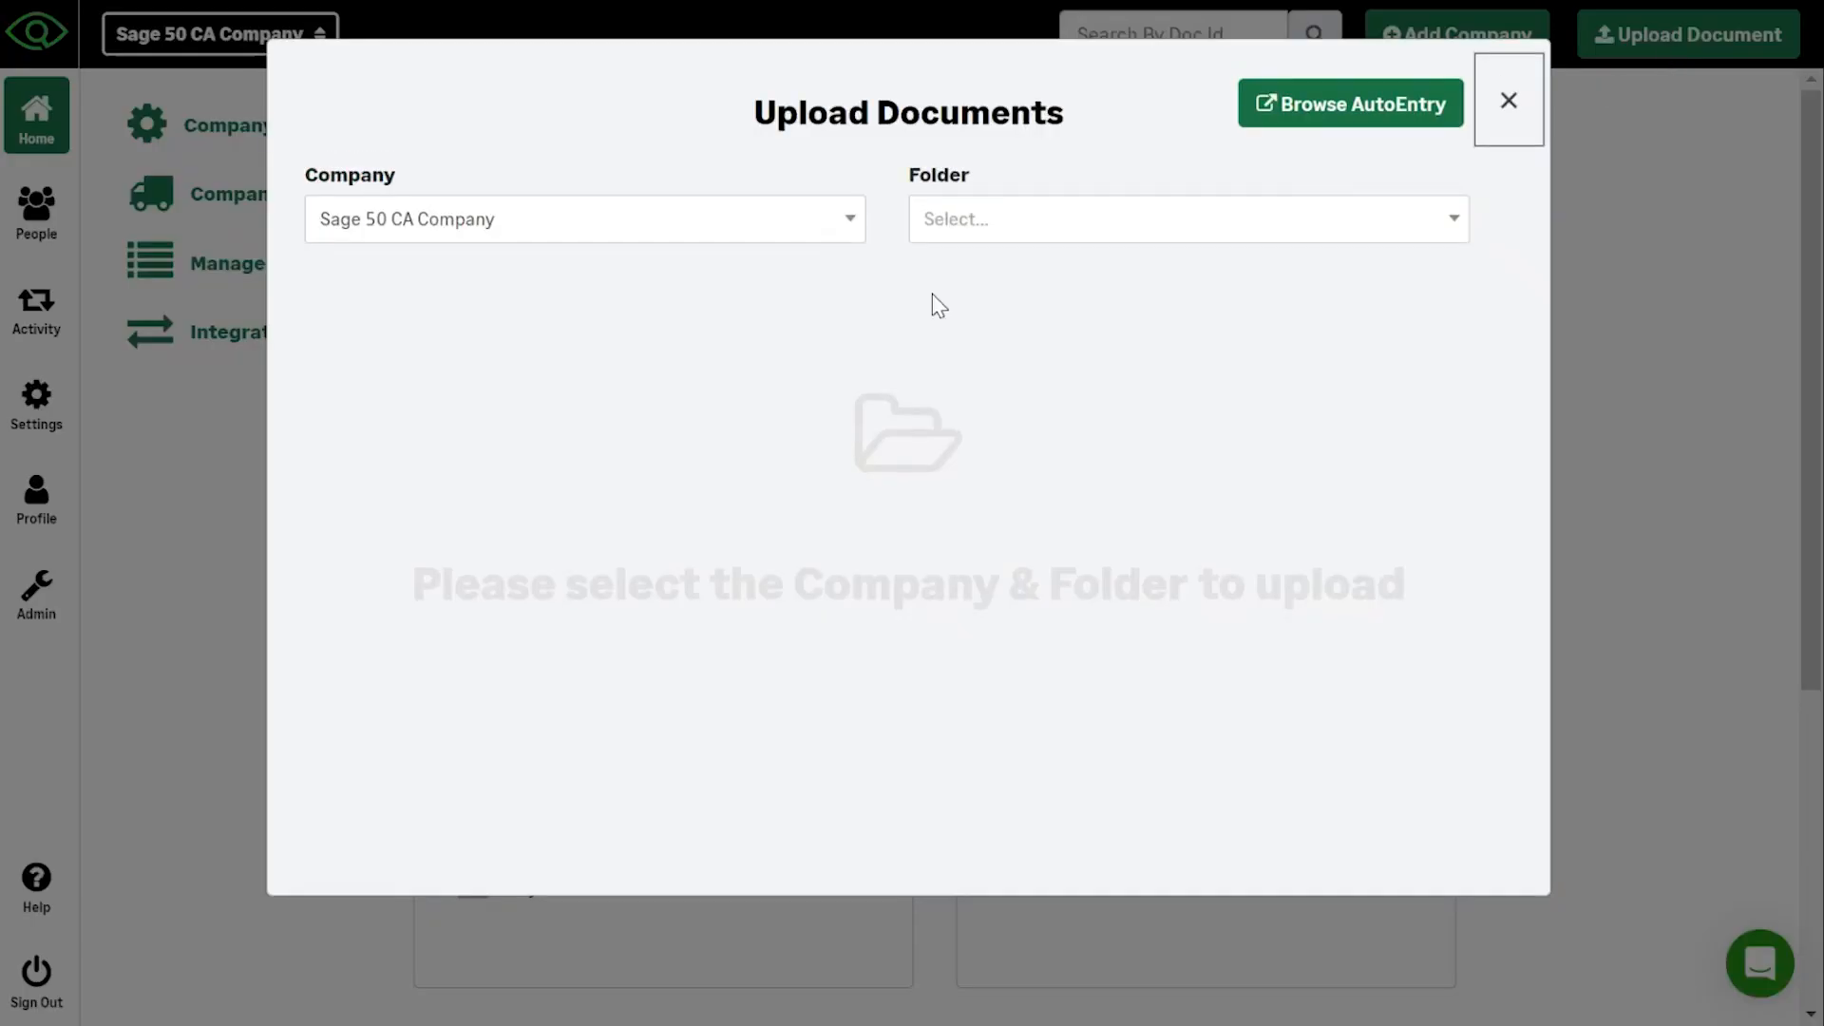
mouse_move(1056, 233)
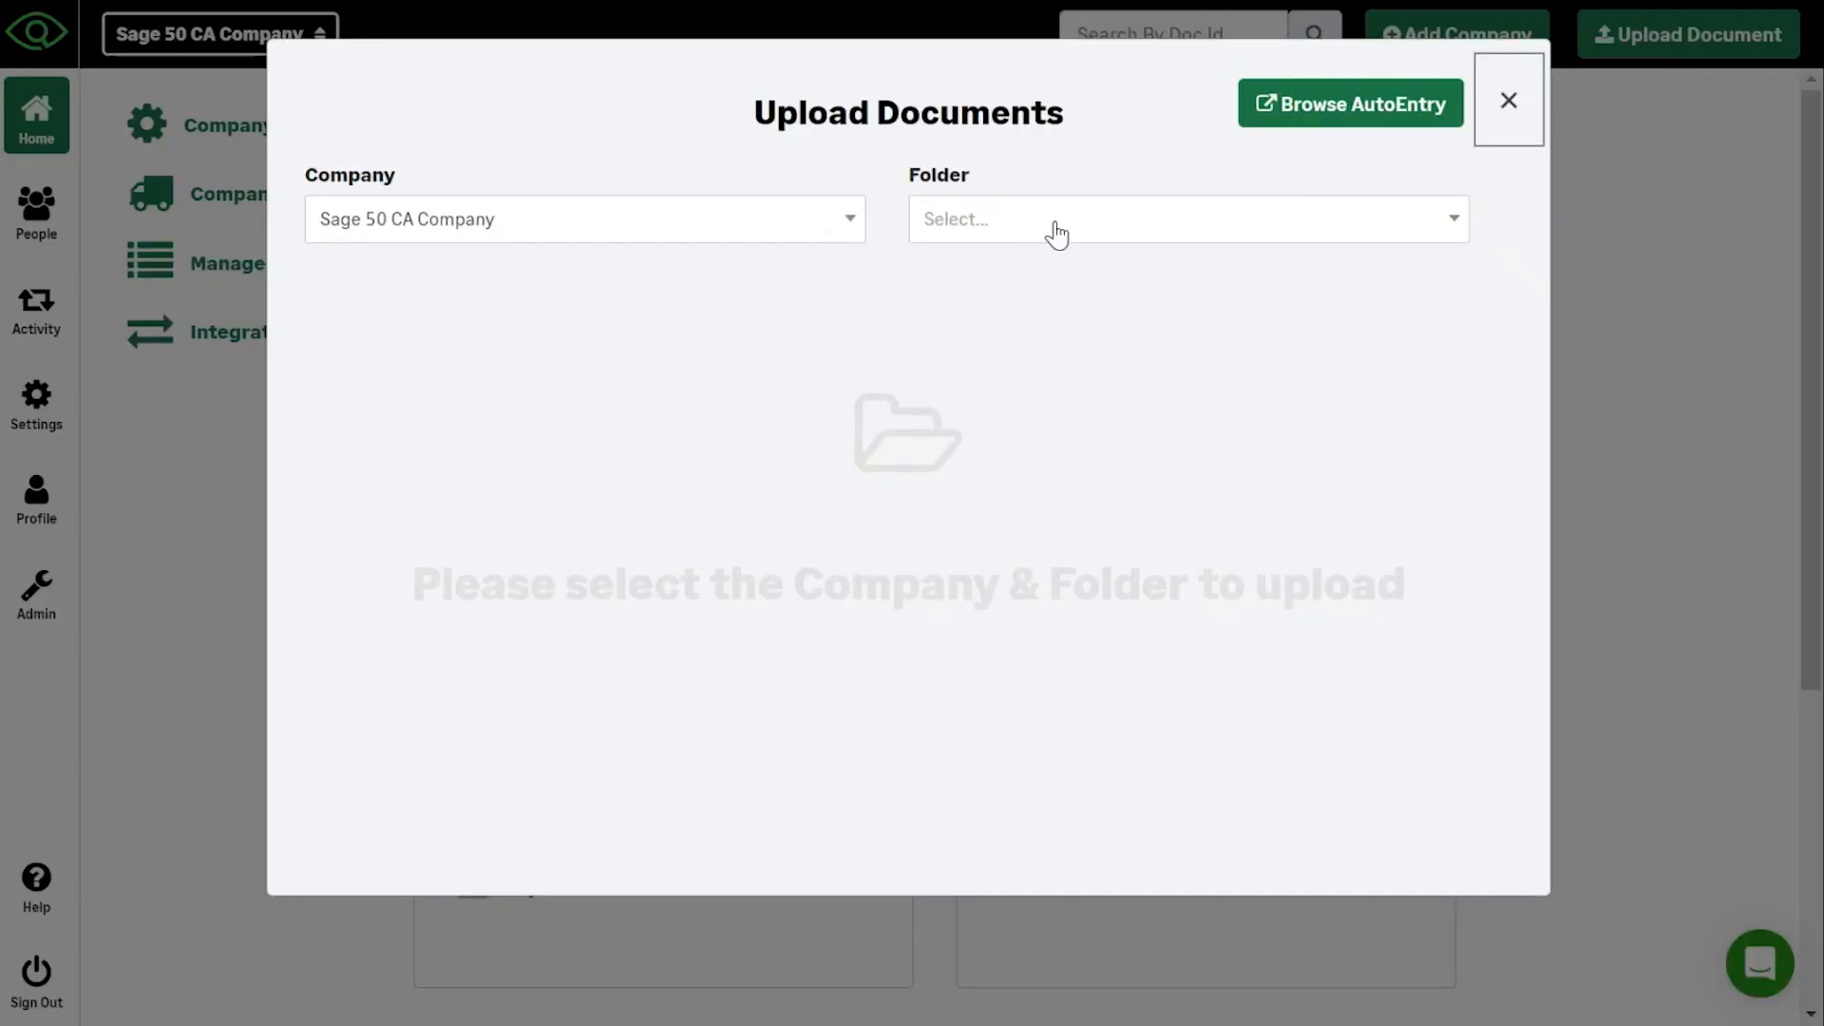
left_click(1186, 219)
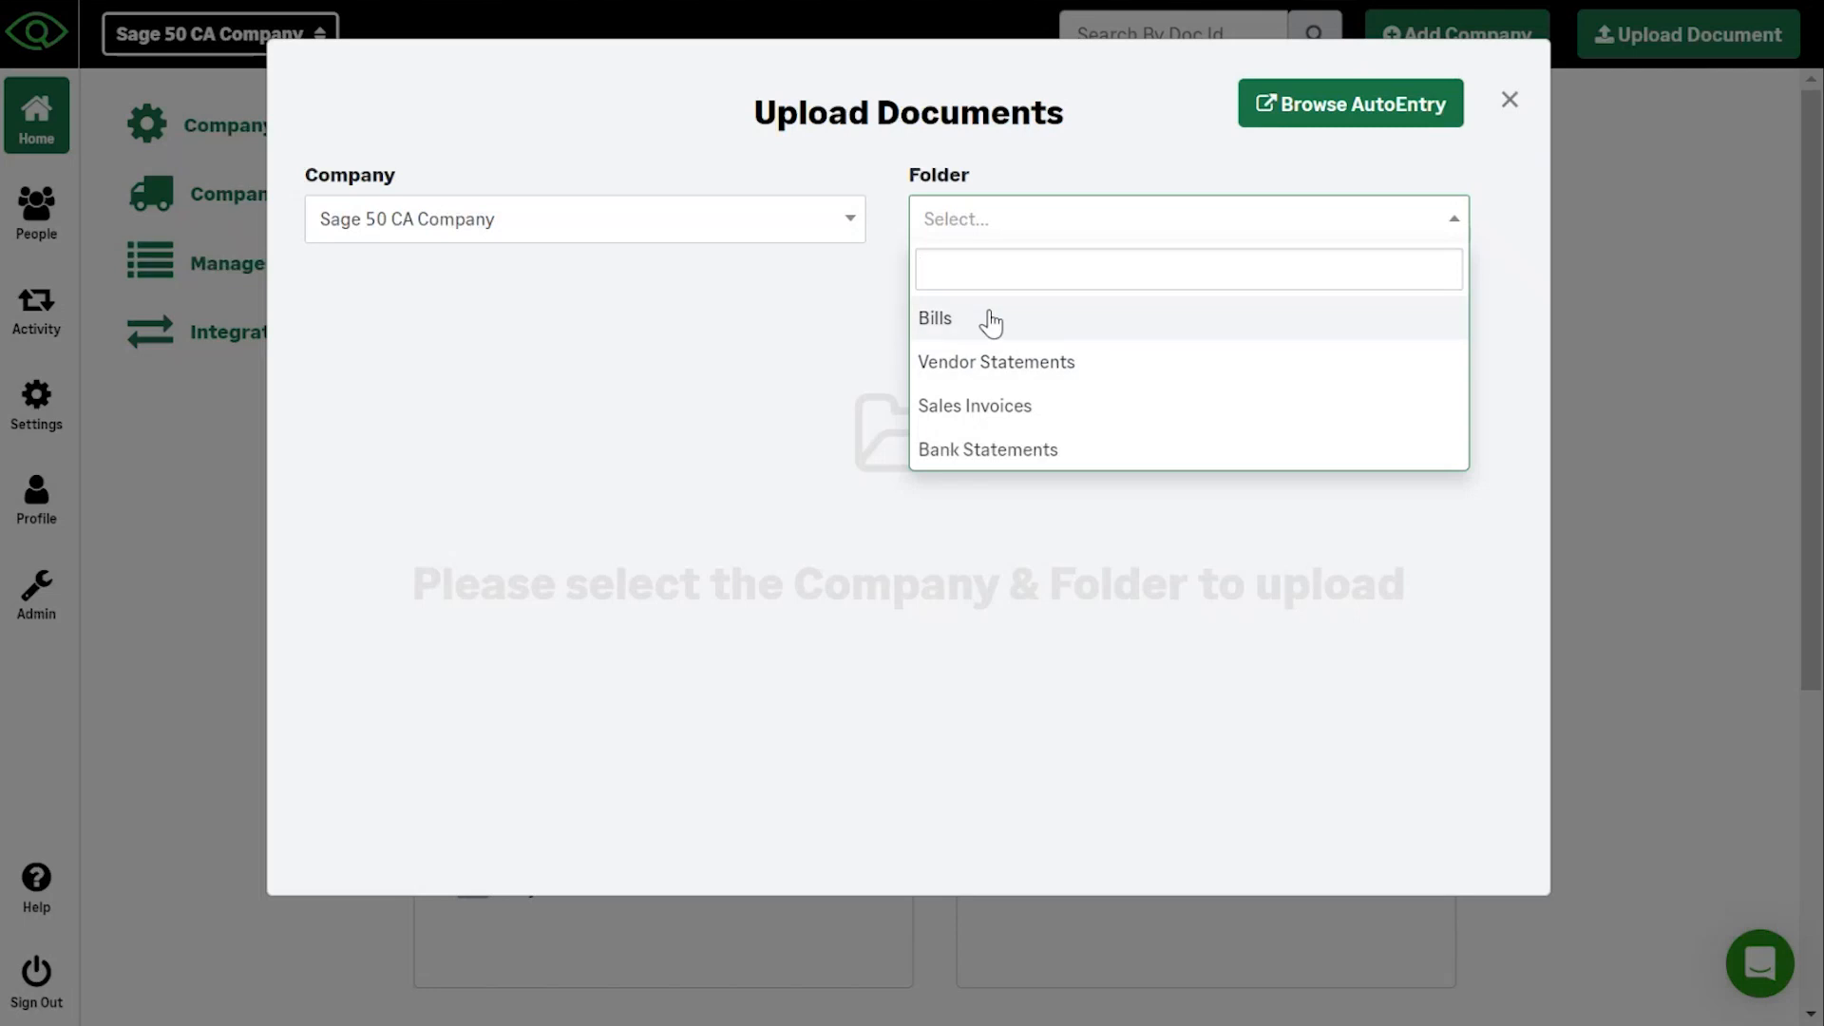
left_click(935, 318)
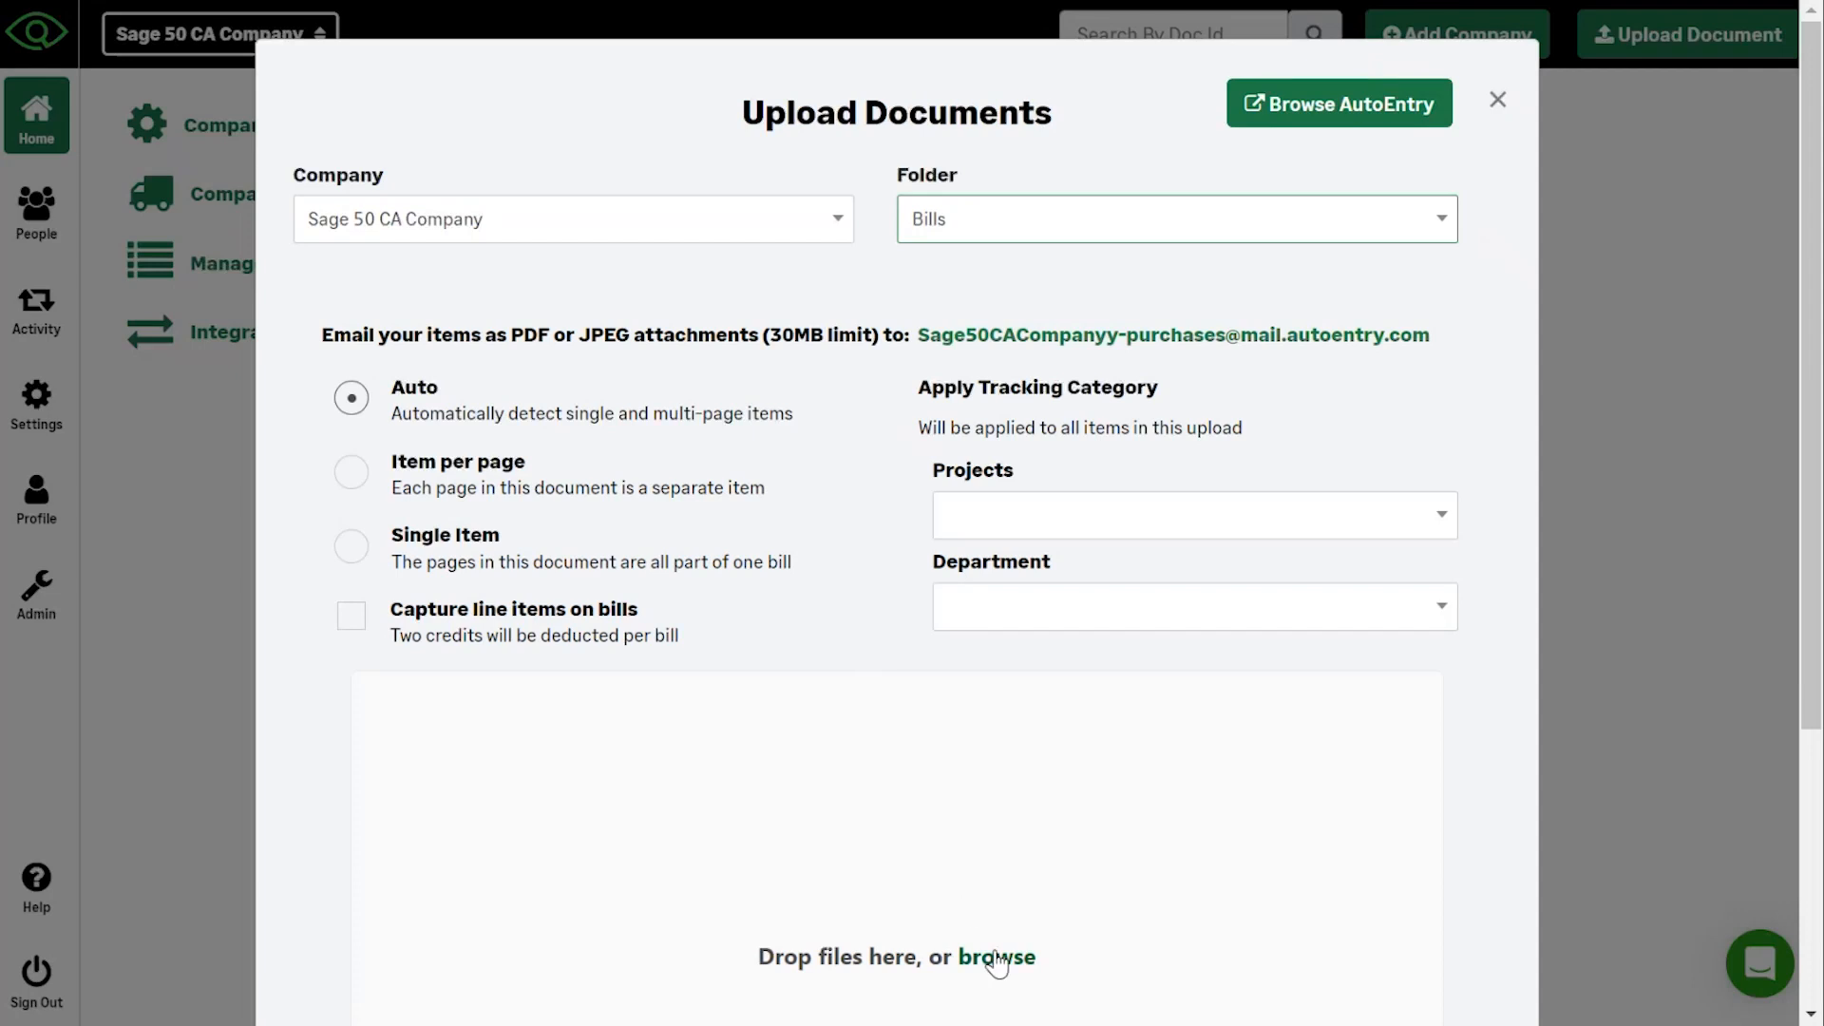
scroll("down", 3)
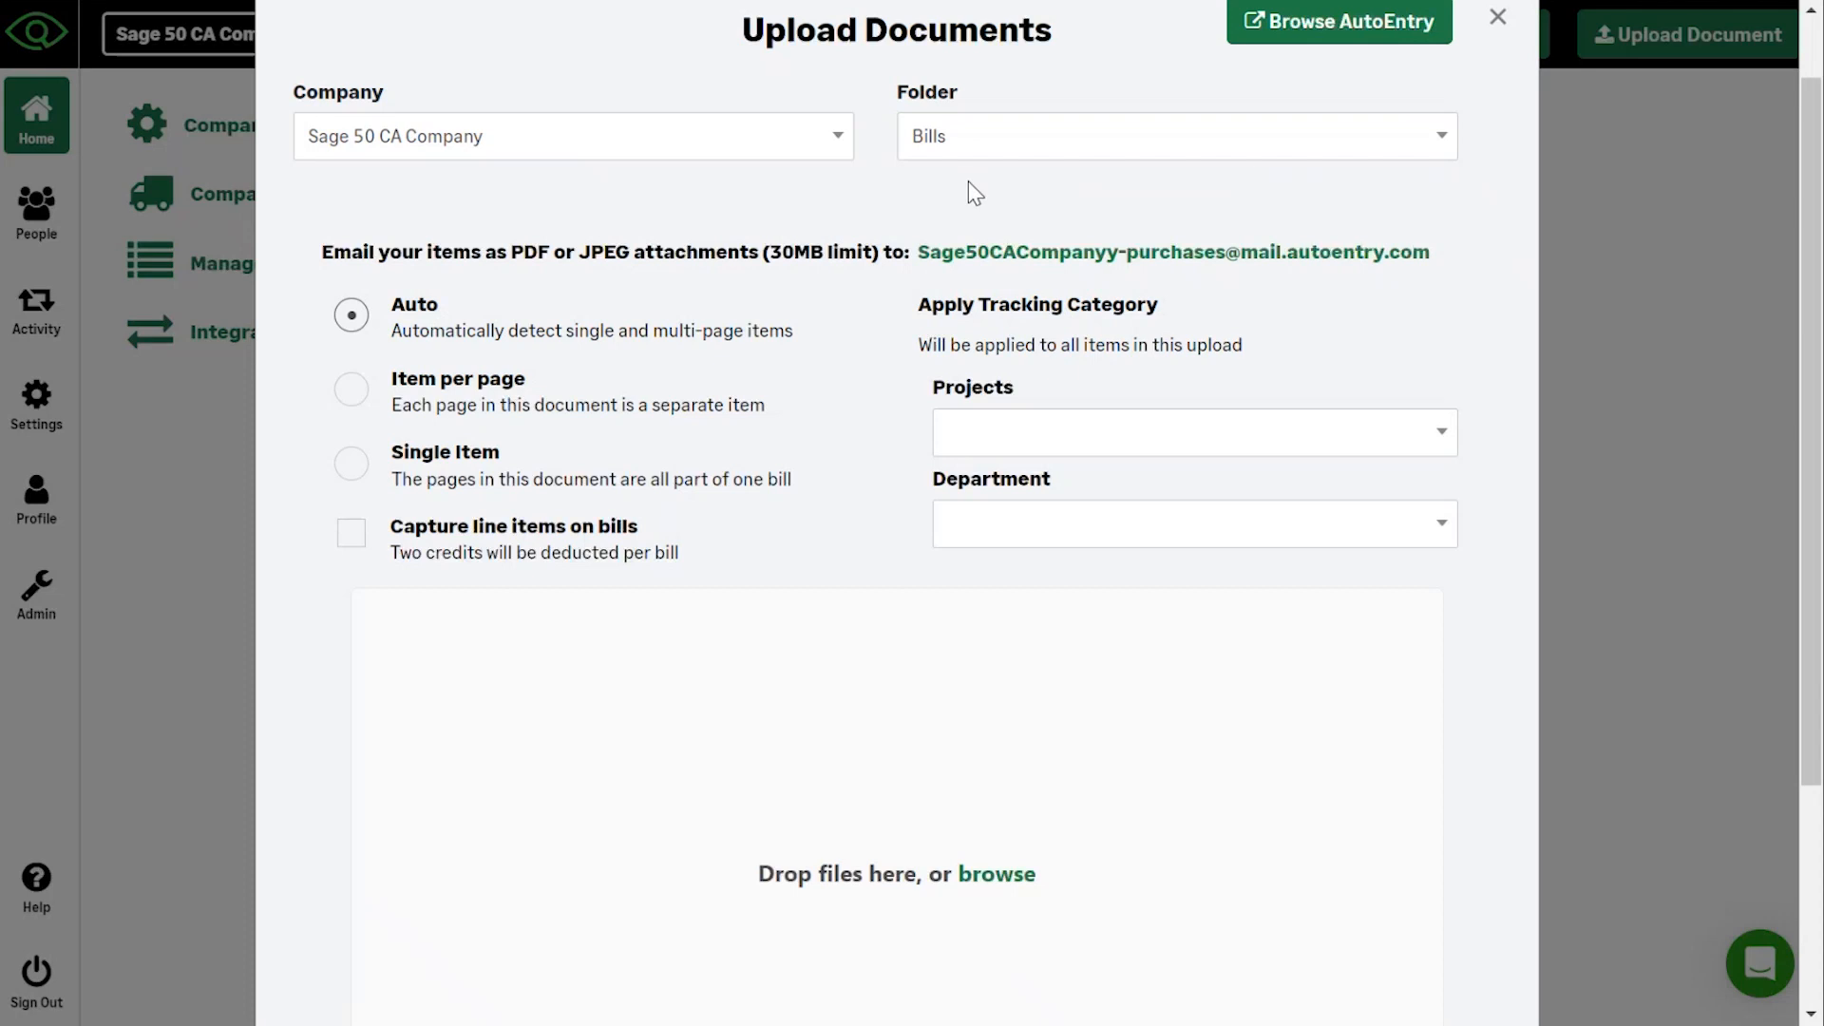
mouse_move(1493, 23)
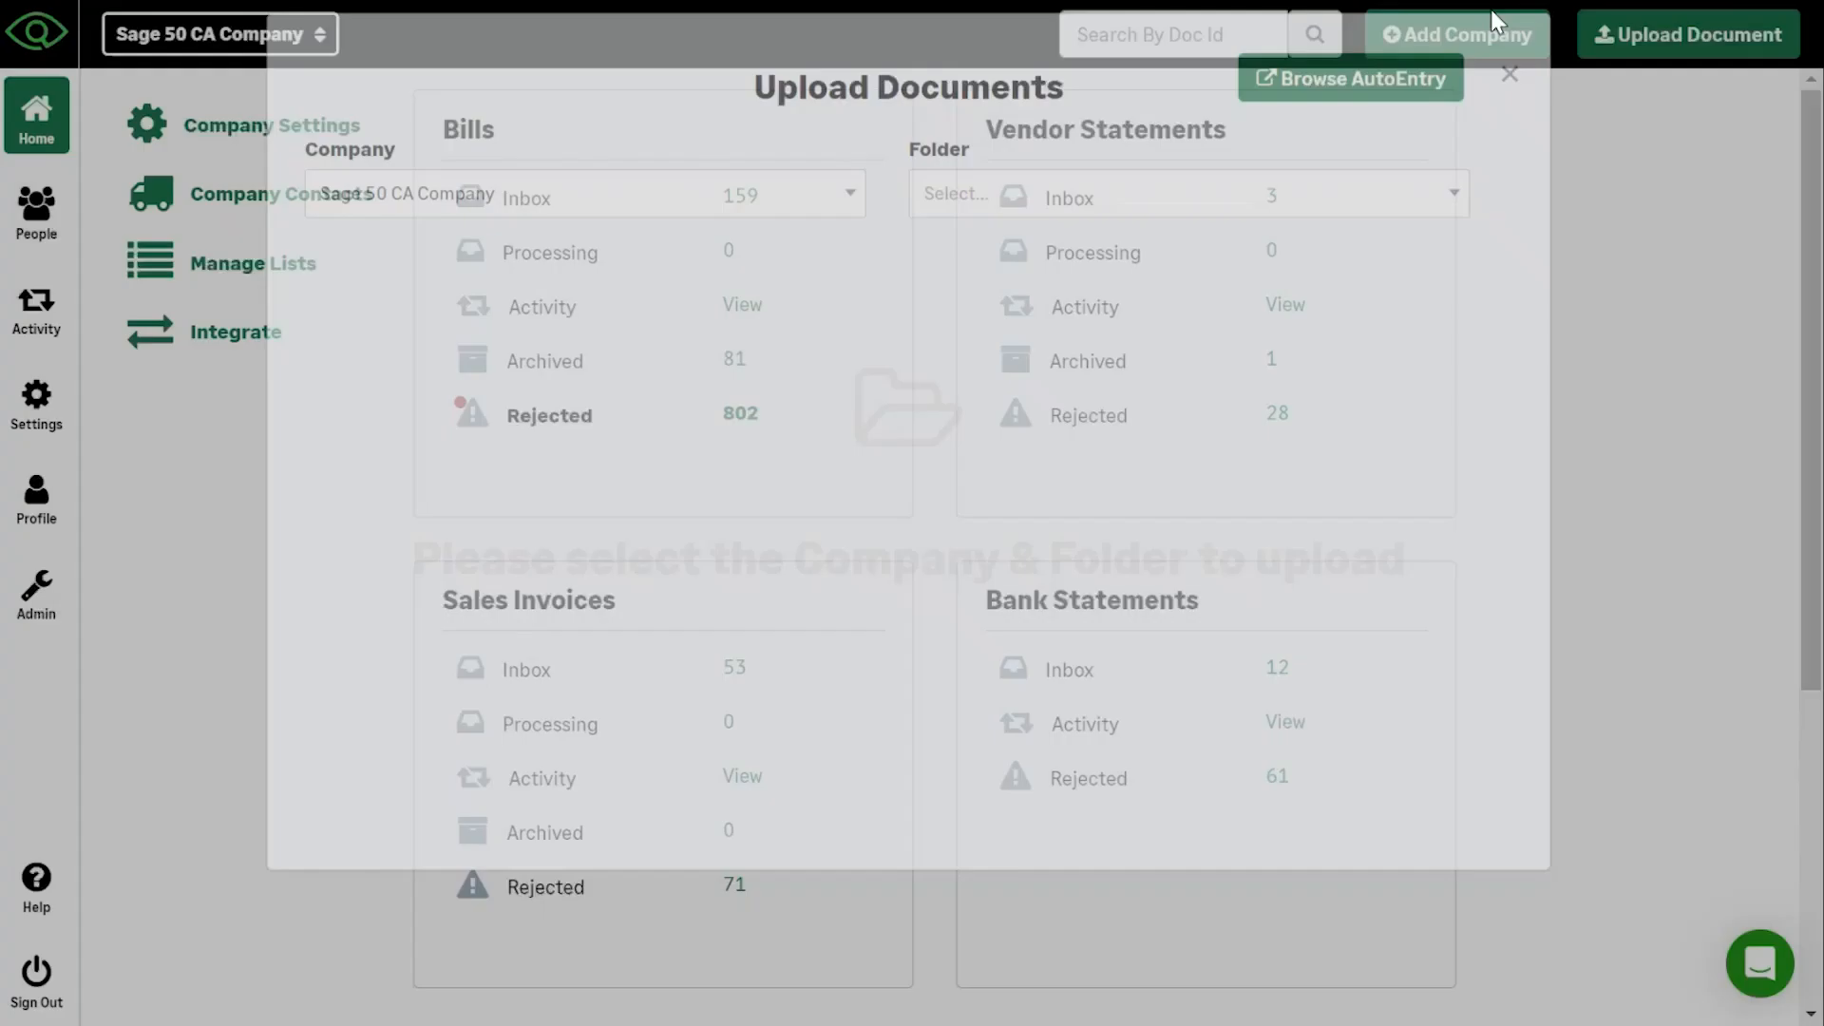
left_click(1510, 74)
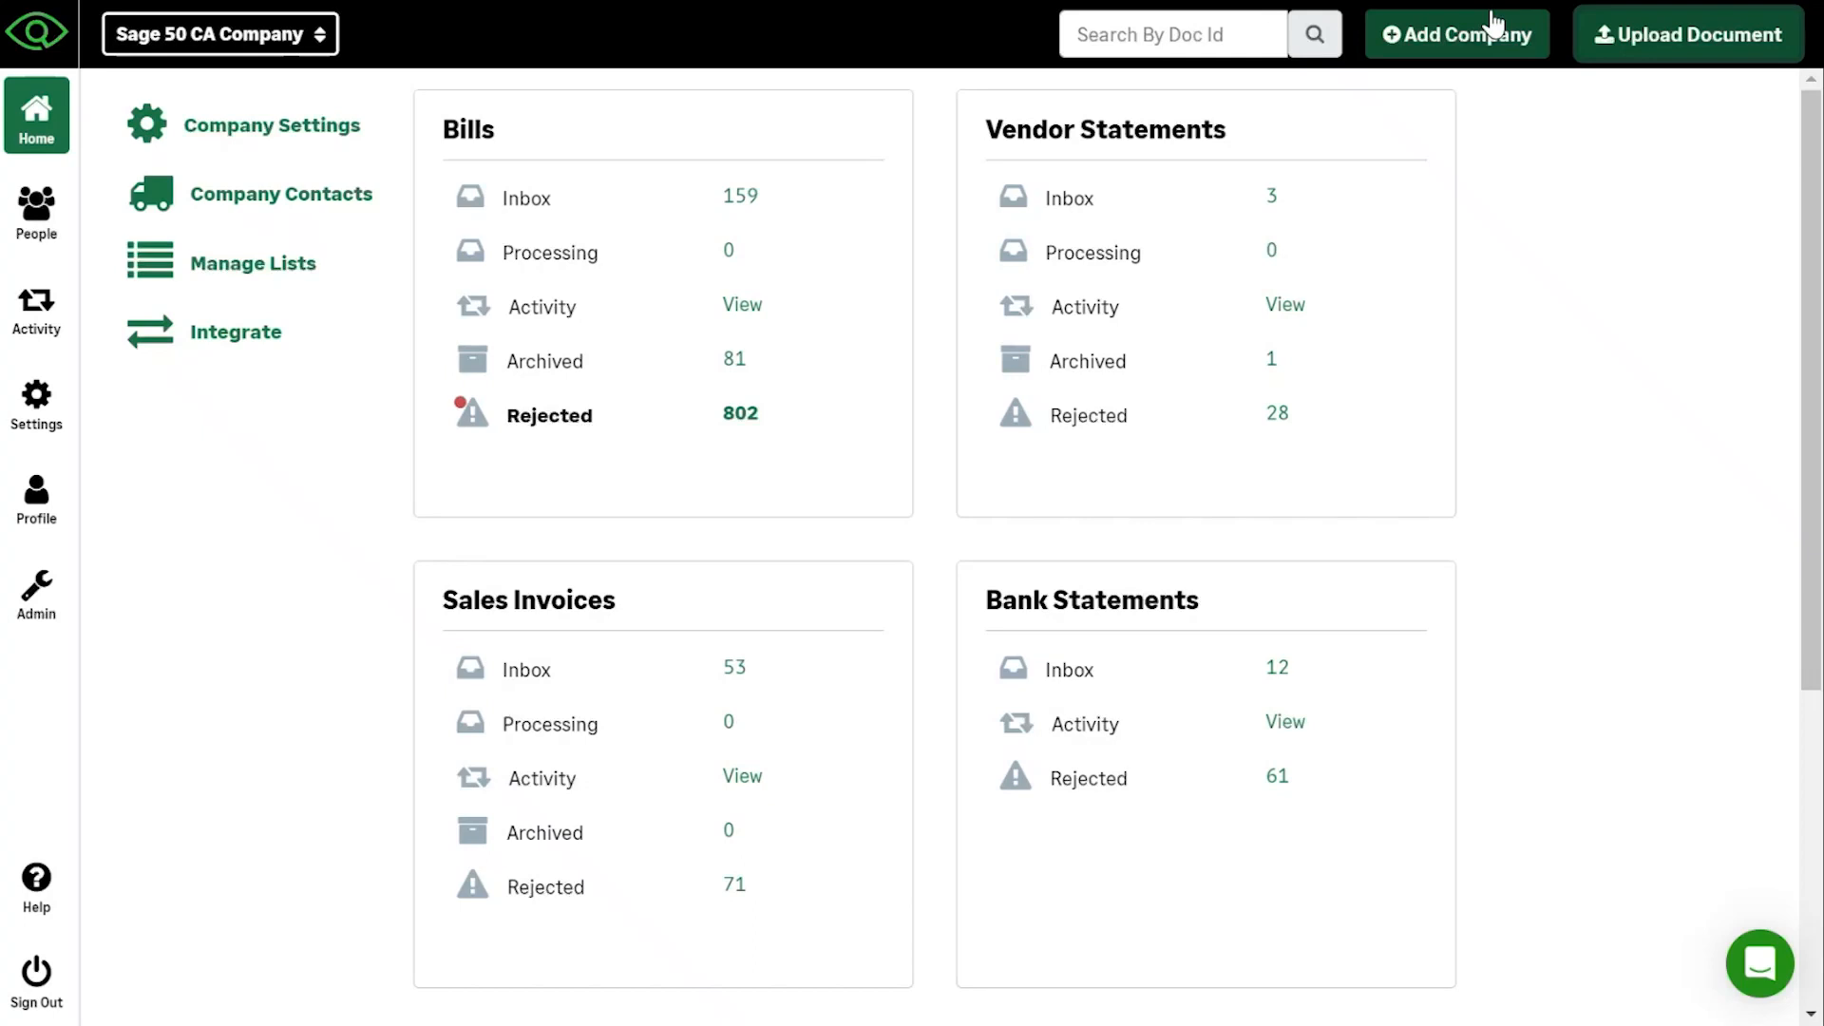
mouse_move(1710, 9)
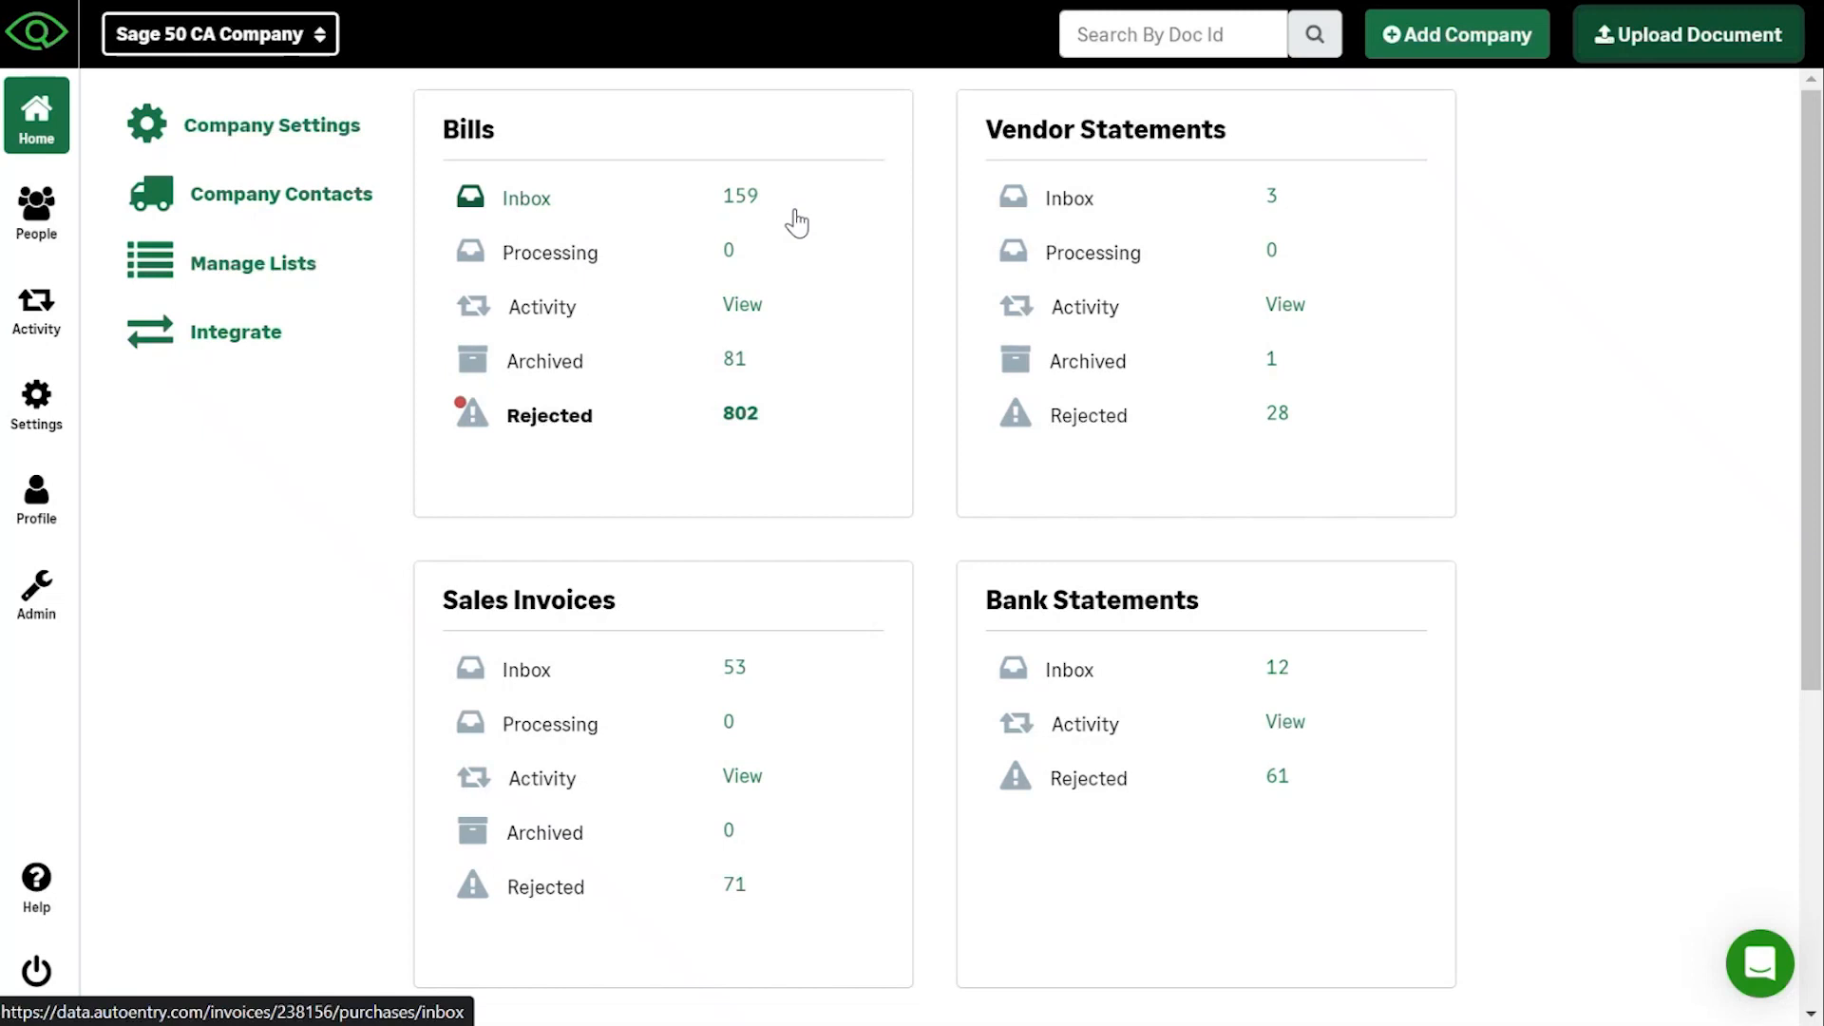
mouse_move(685, 215)
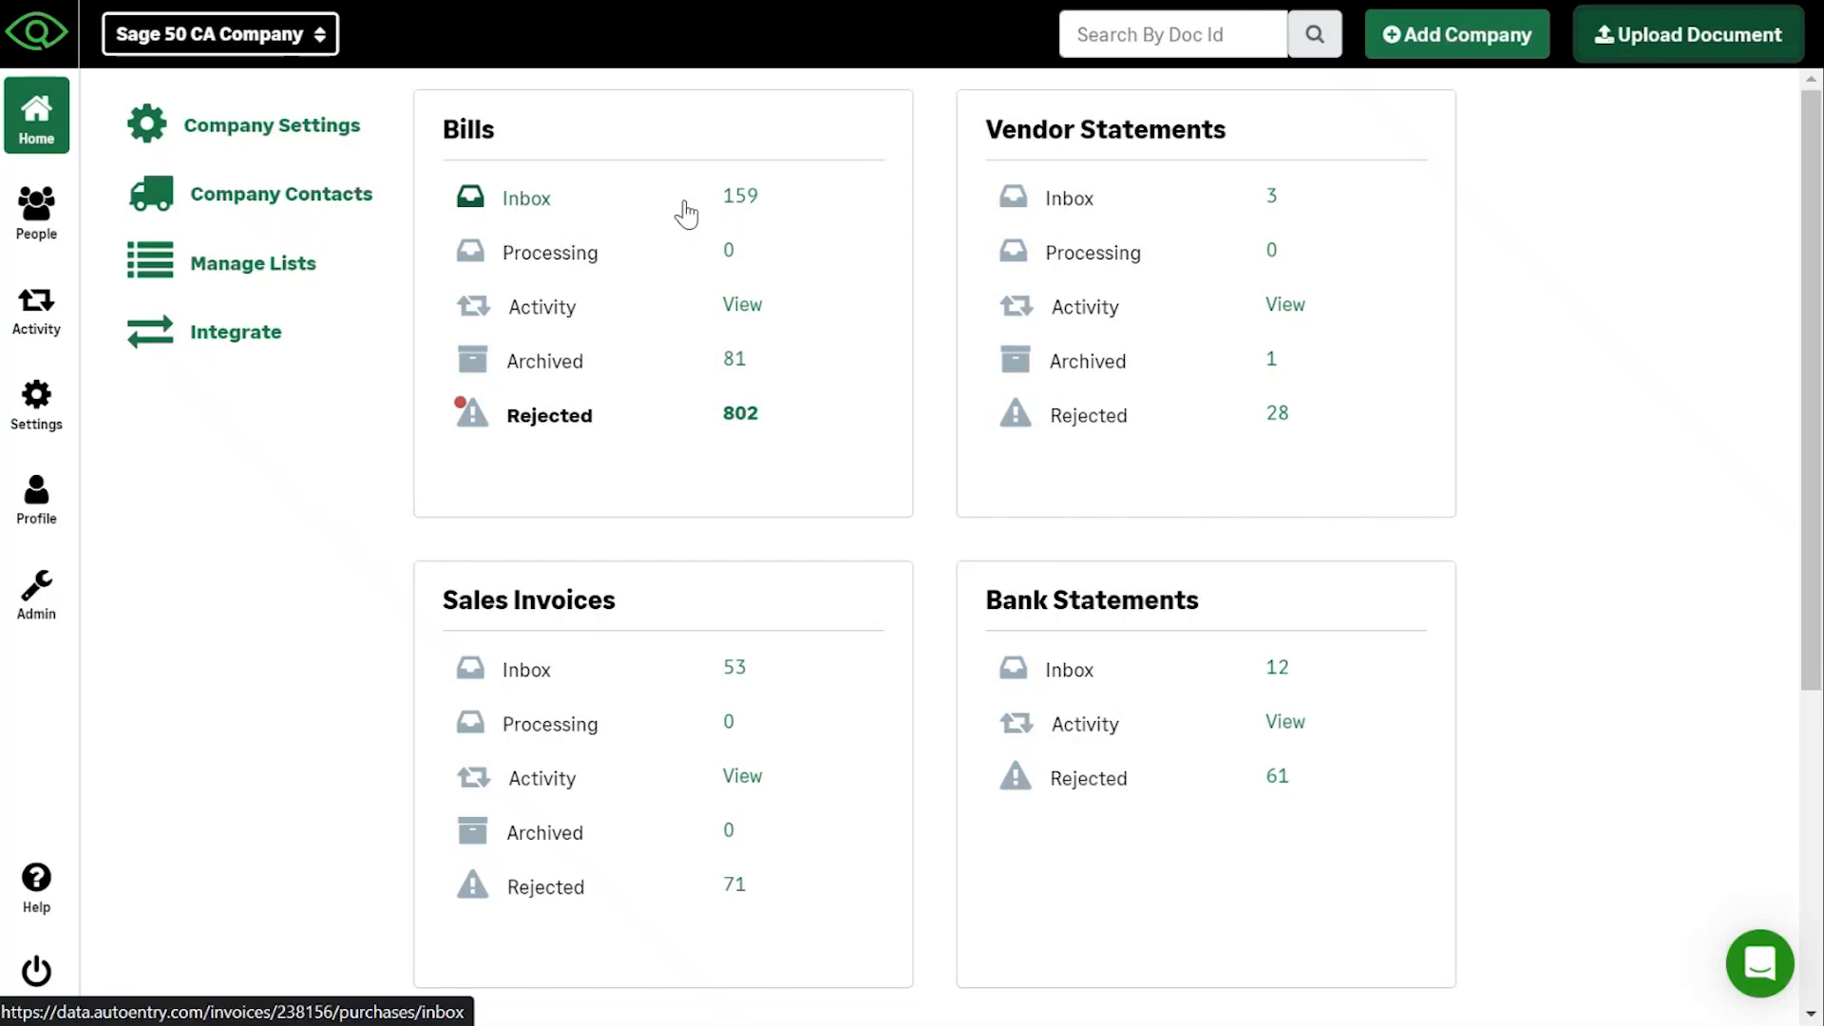
Show the Bills inbox listing invoices with vendor, category, tax code and totals
left_click(524, 197)
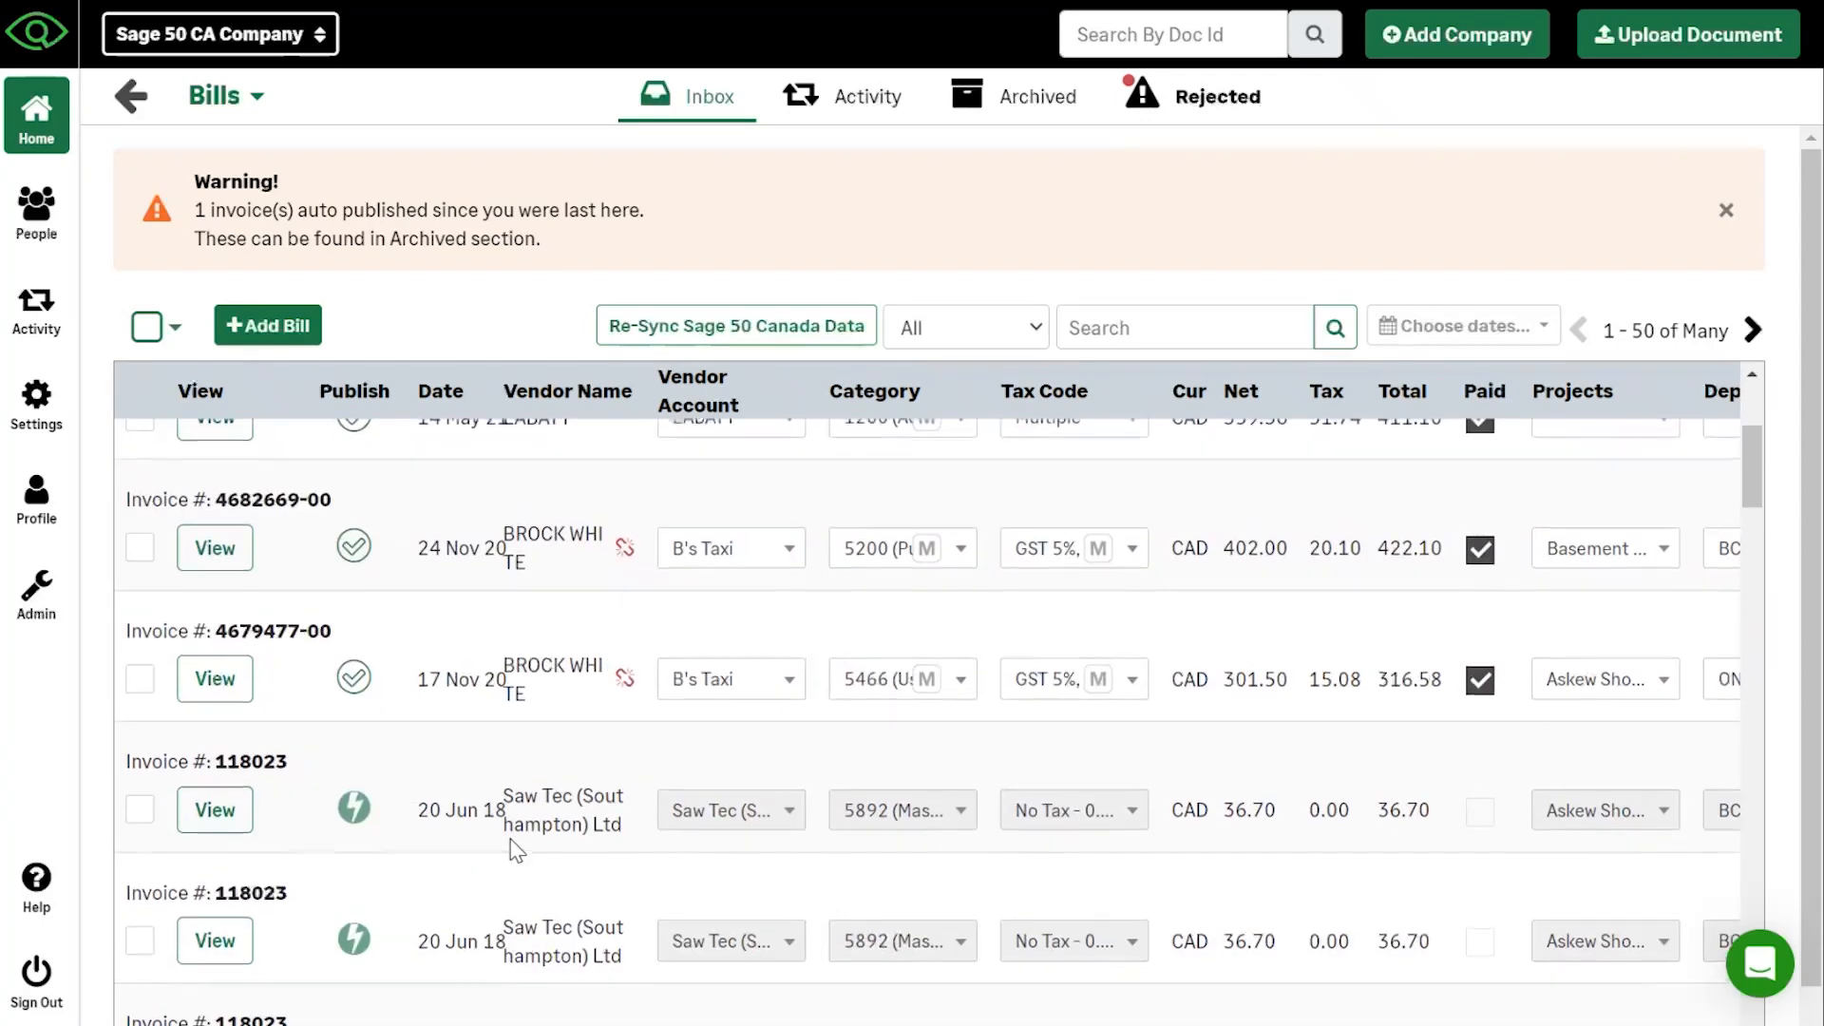
scroll("down", 3)
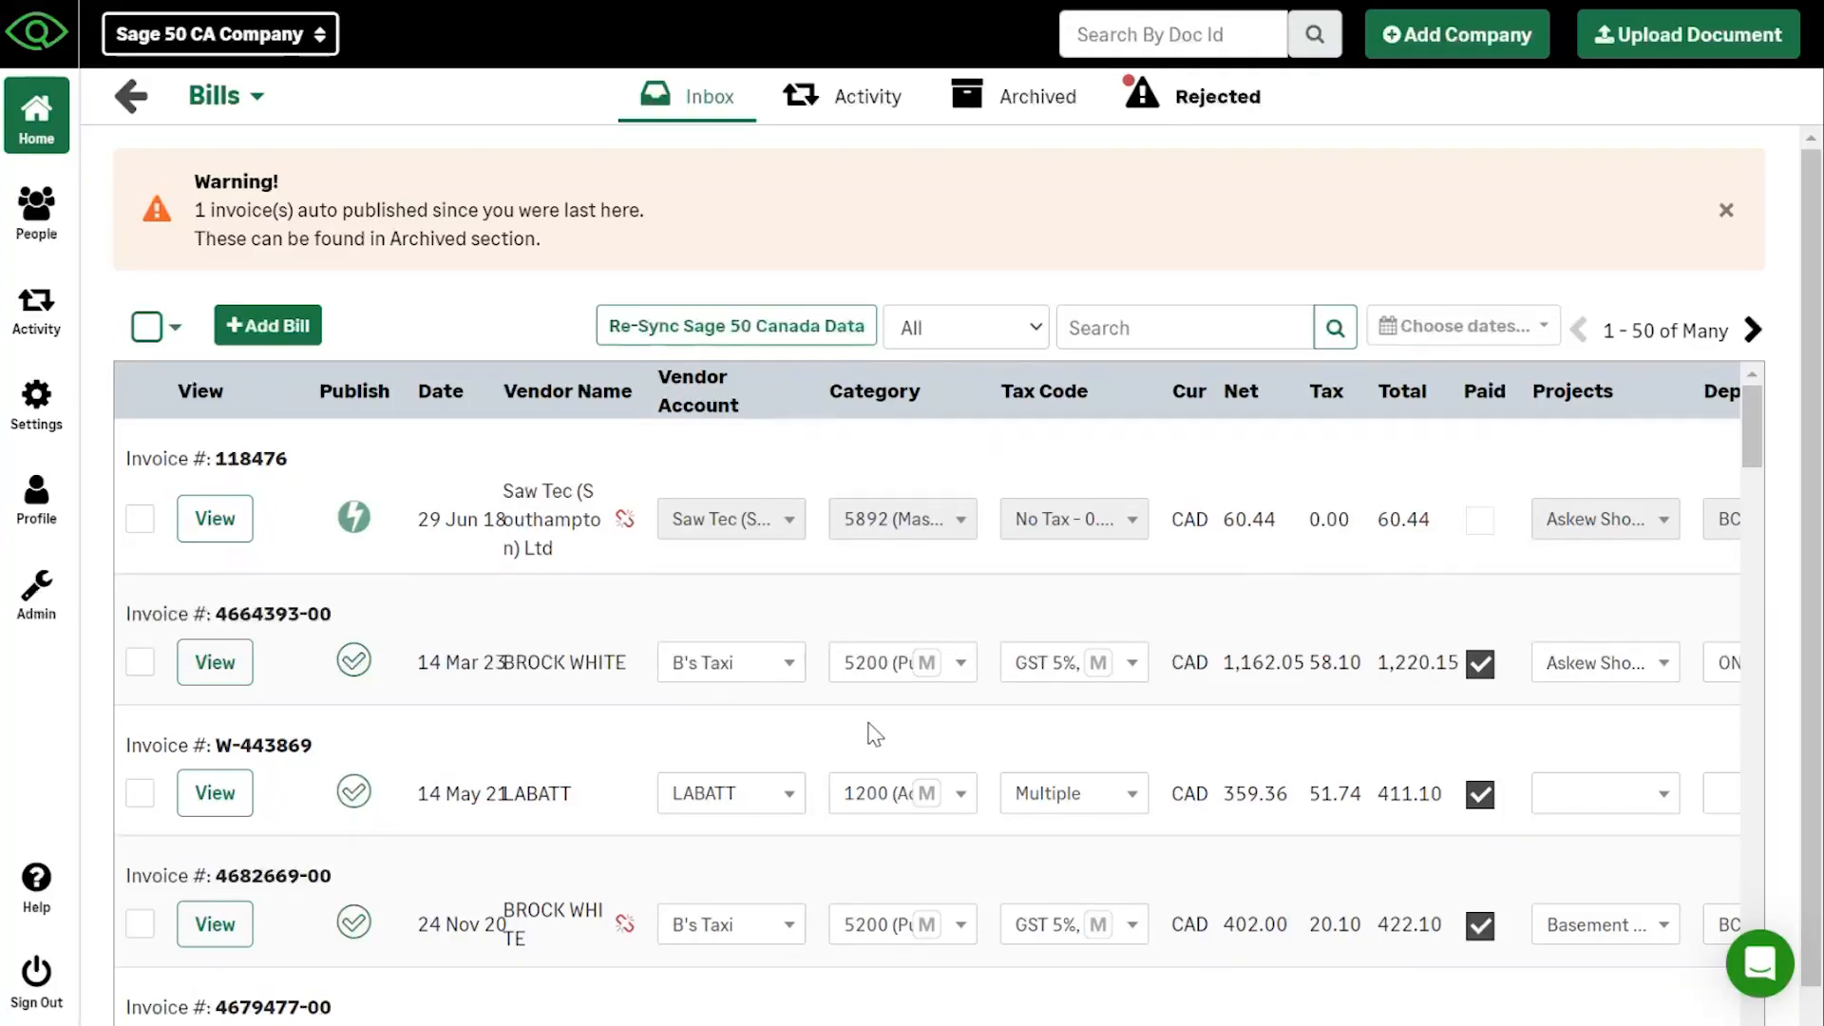
mouse_move(1060, 758)
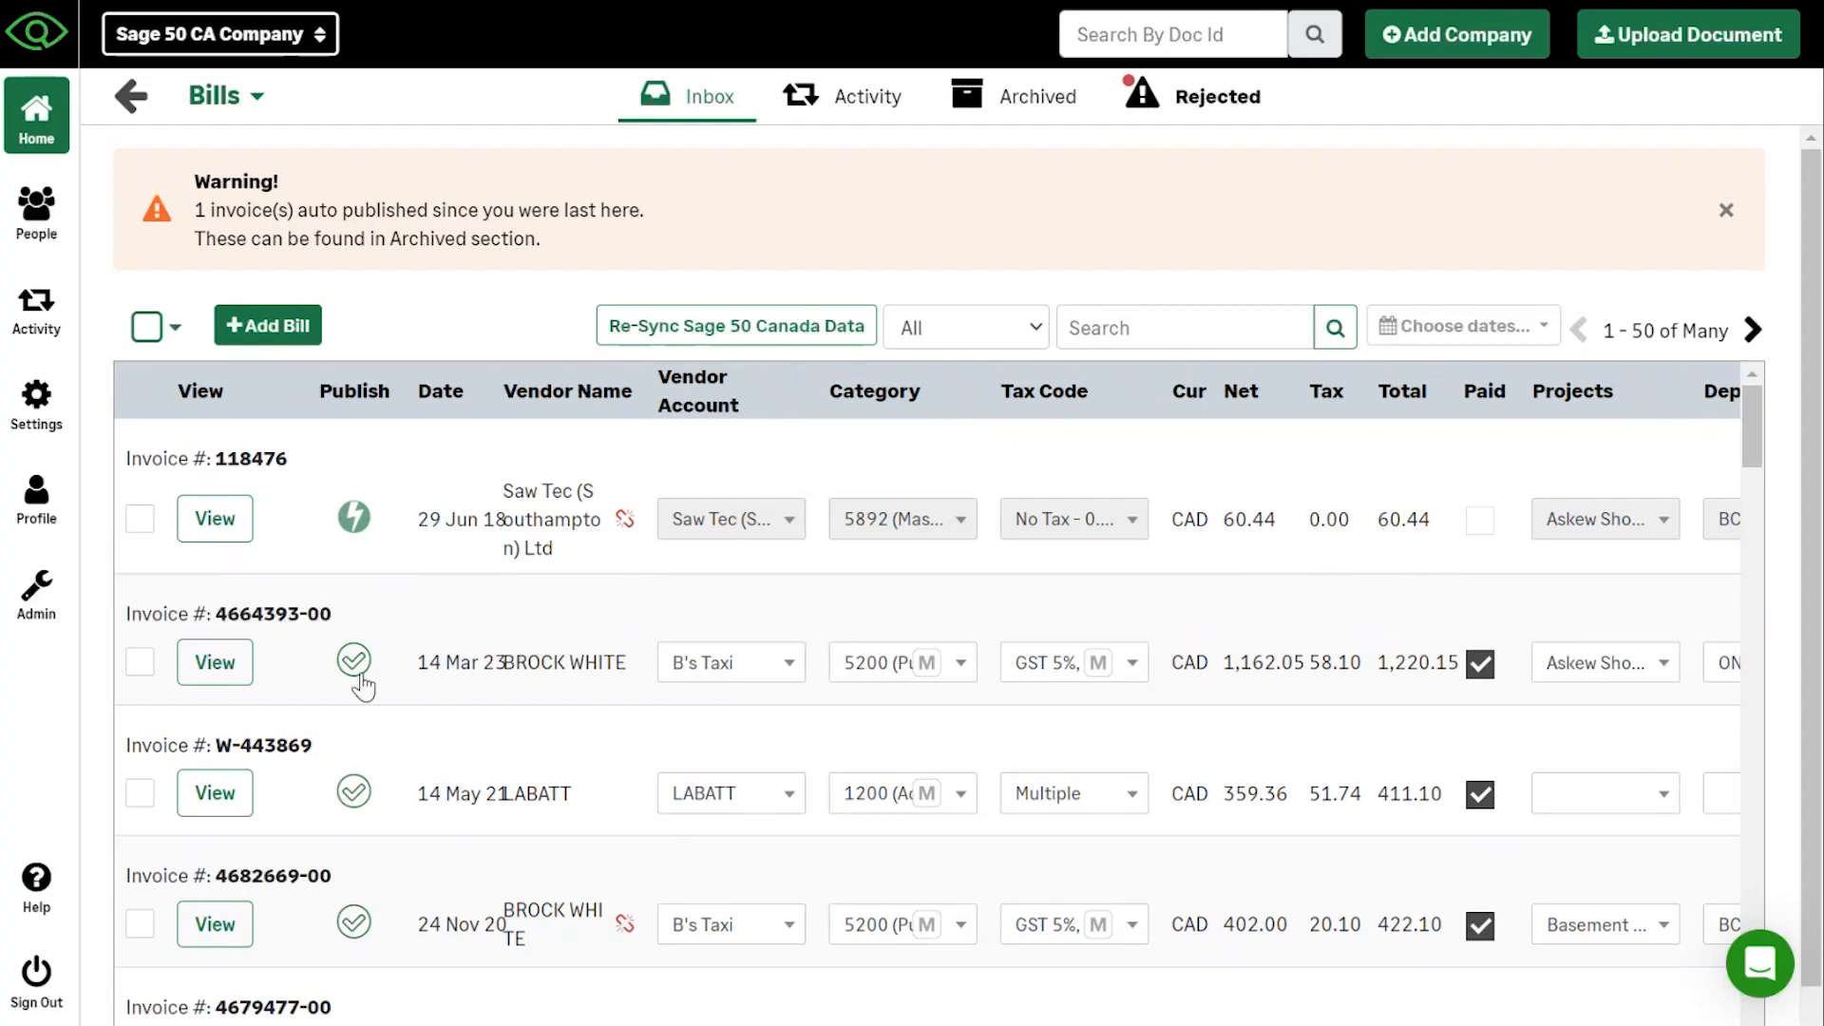
mouse_move(418, 752)
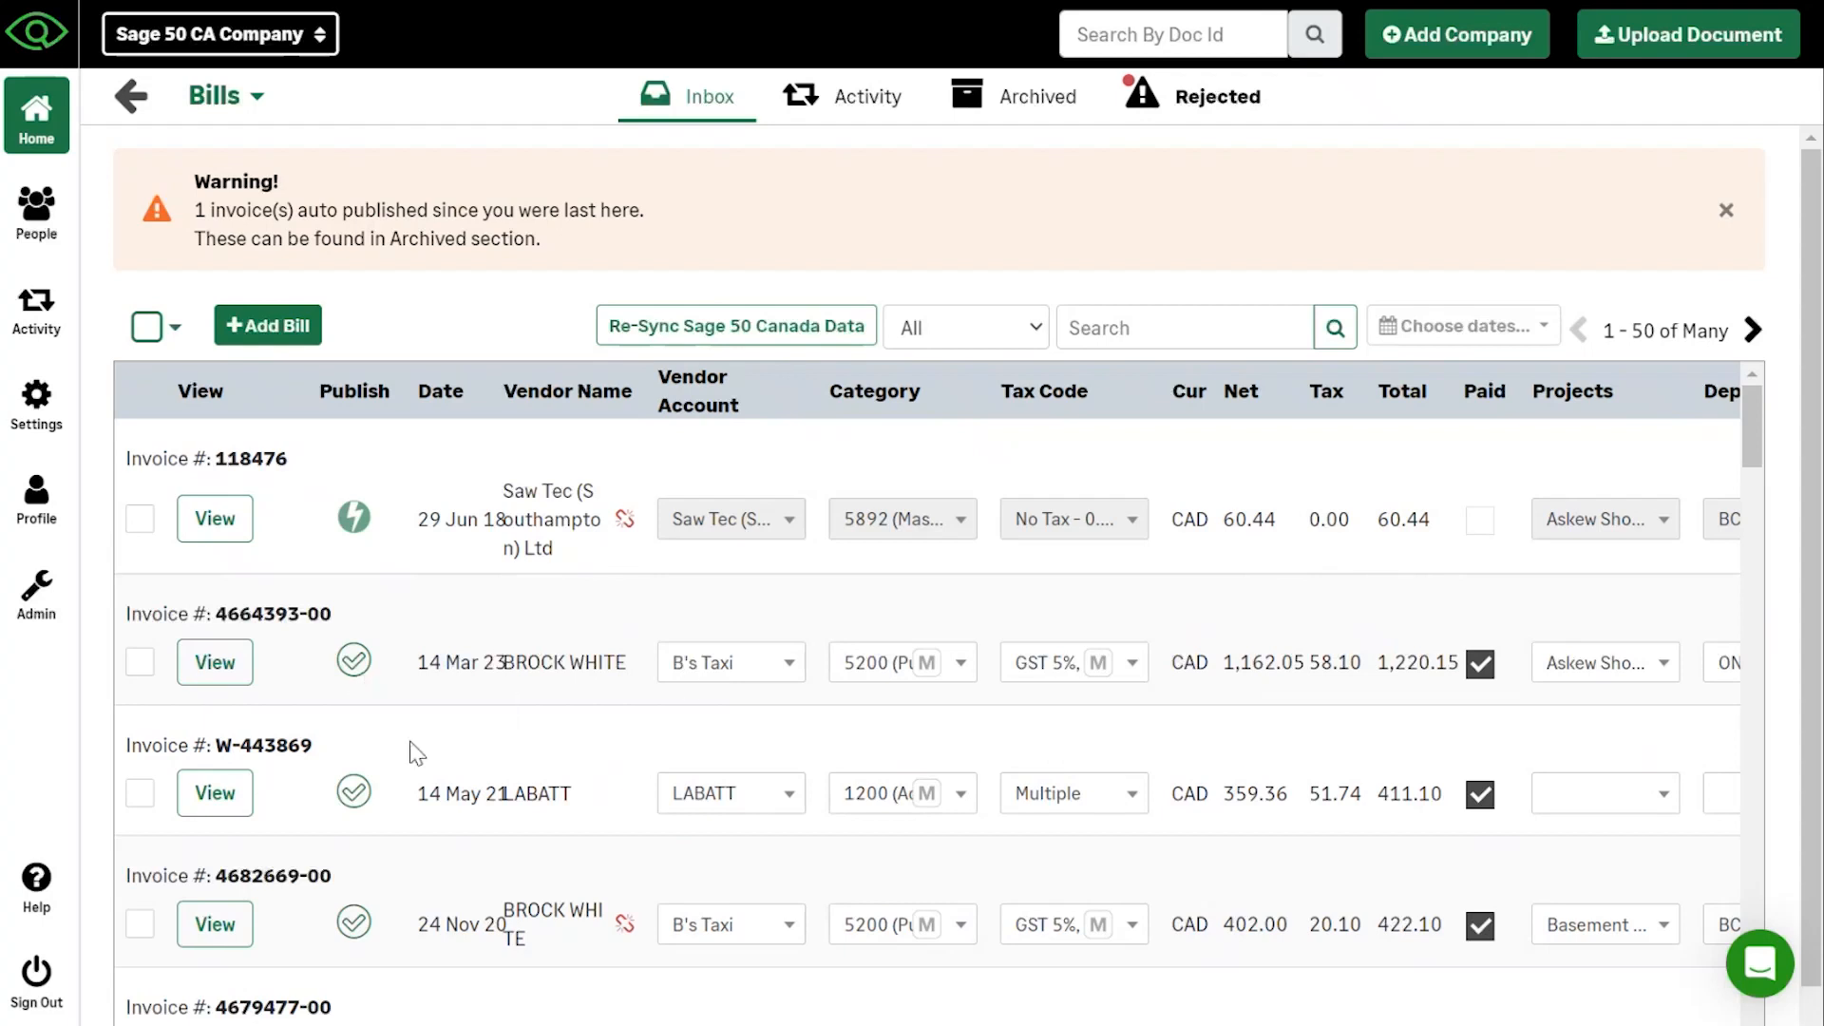
mouse_move(214, 661)
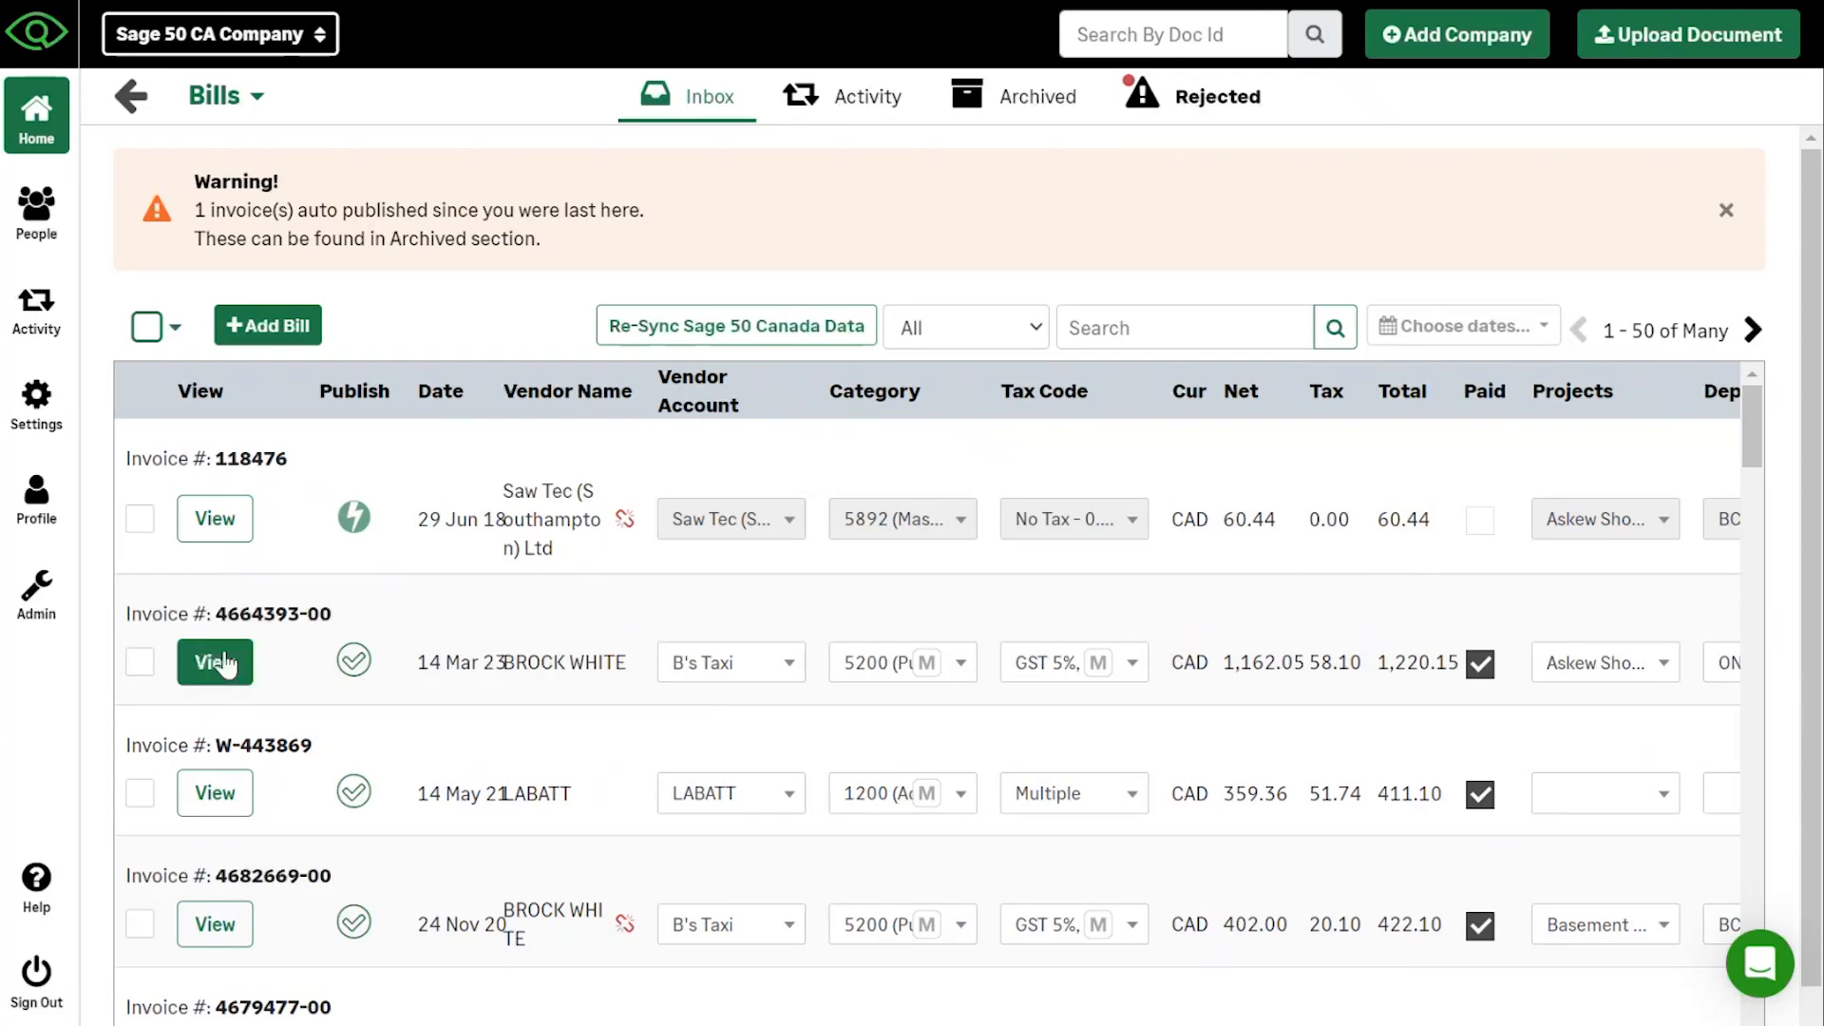
View the BROCK WHITE bill 4664393-00 details down to its payment fields beside the invoice image
left_click(215, 661)
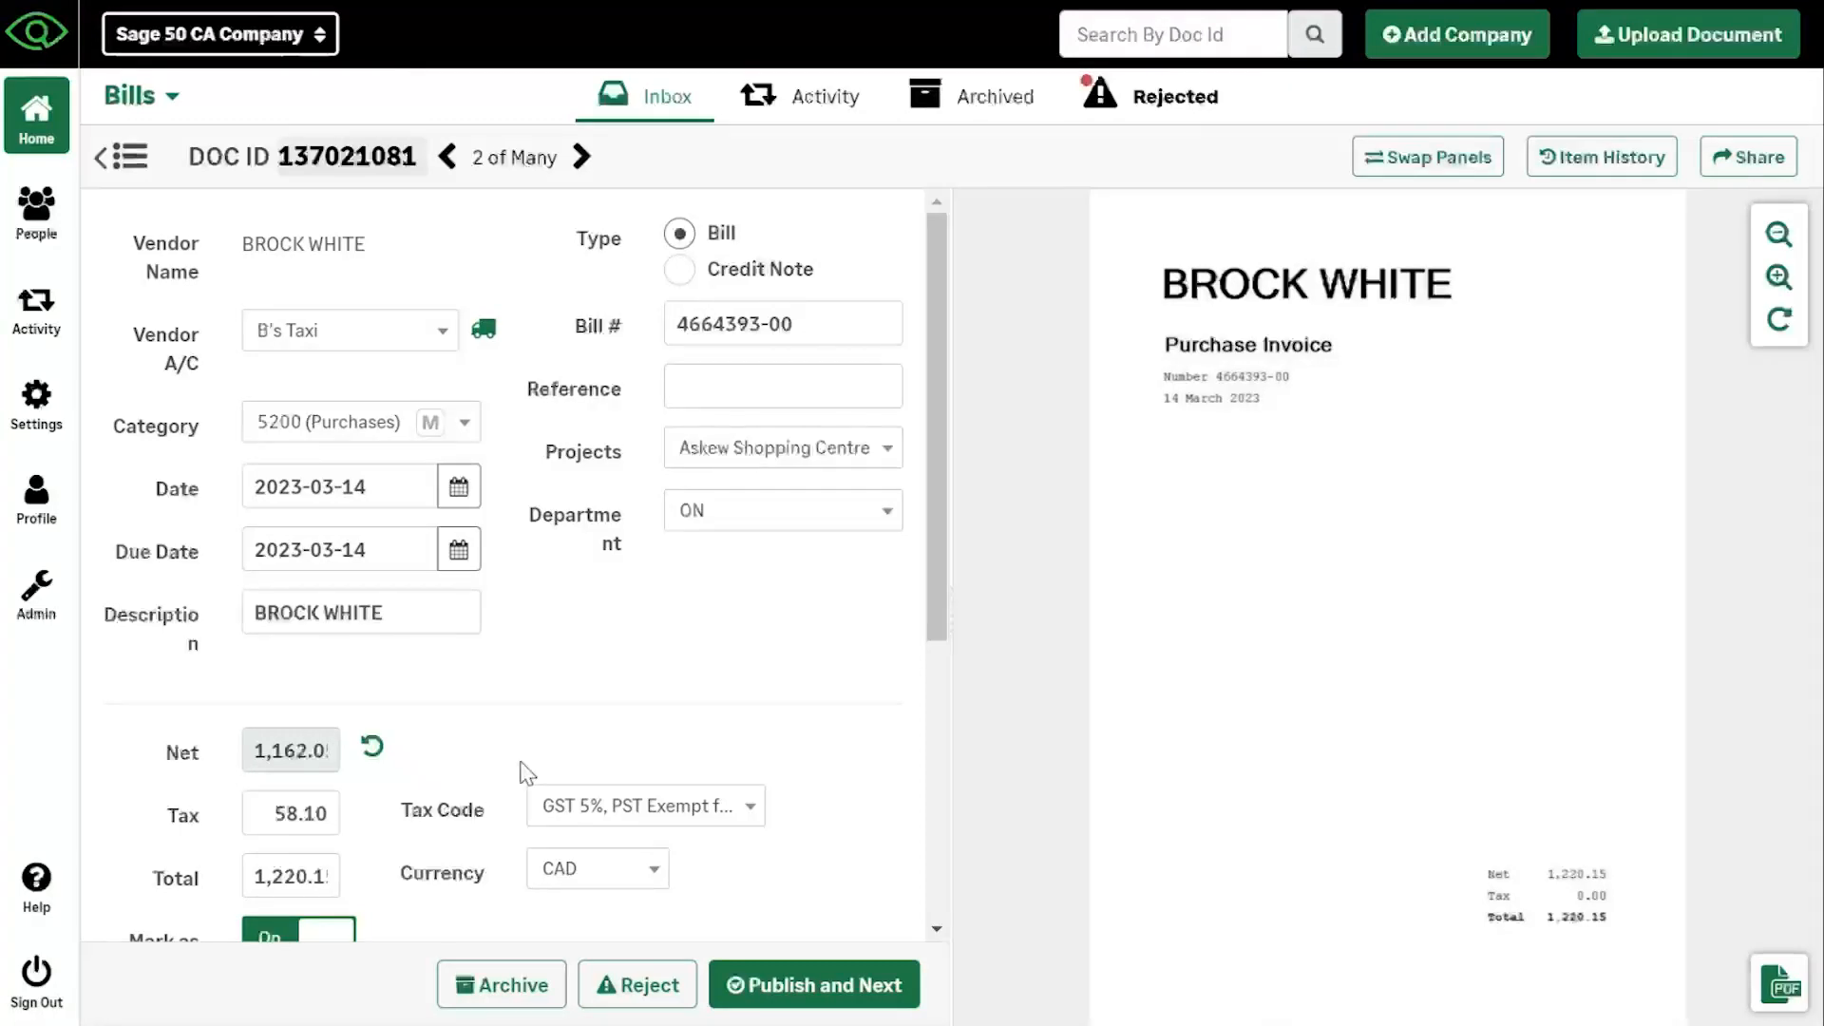
mouse_move(1380, 508)
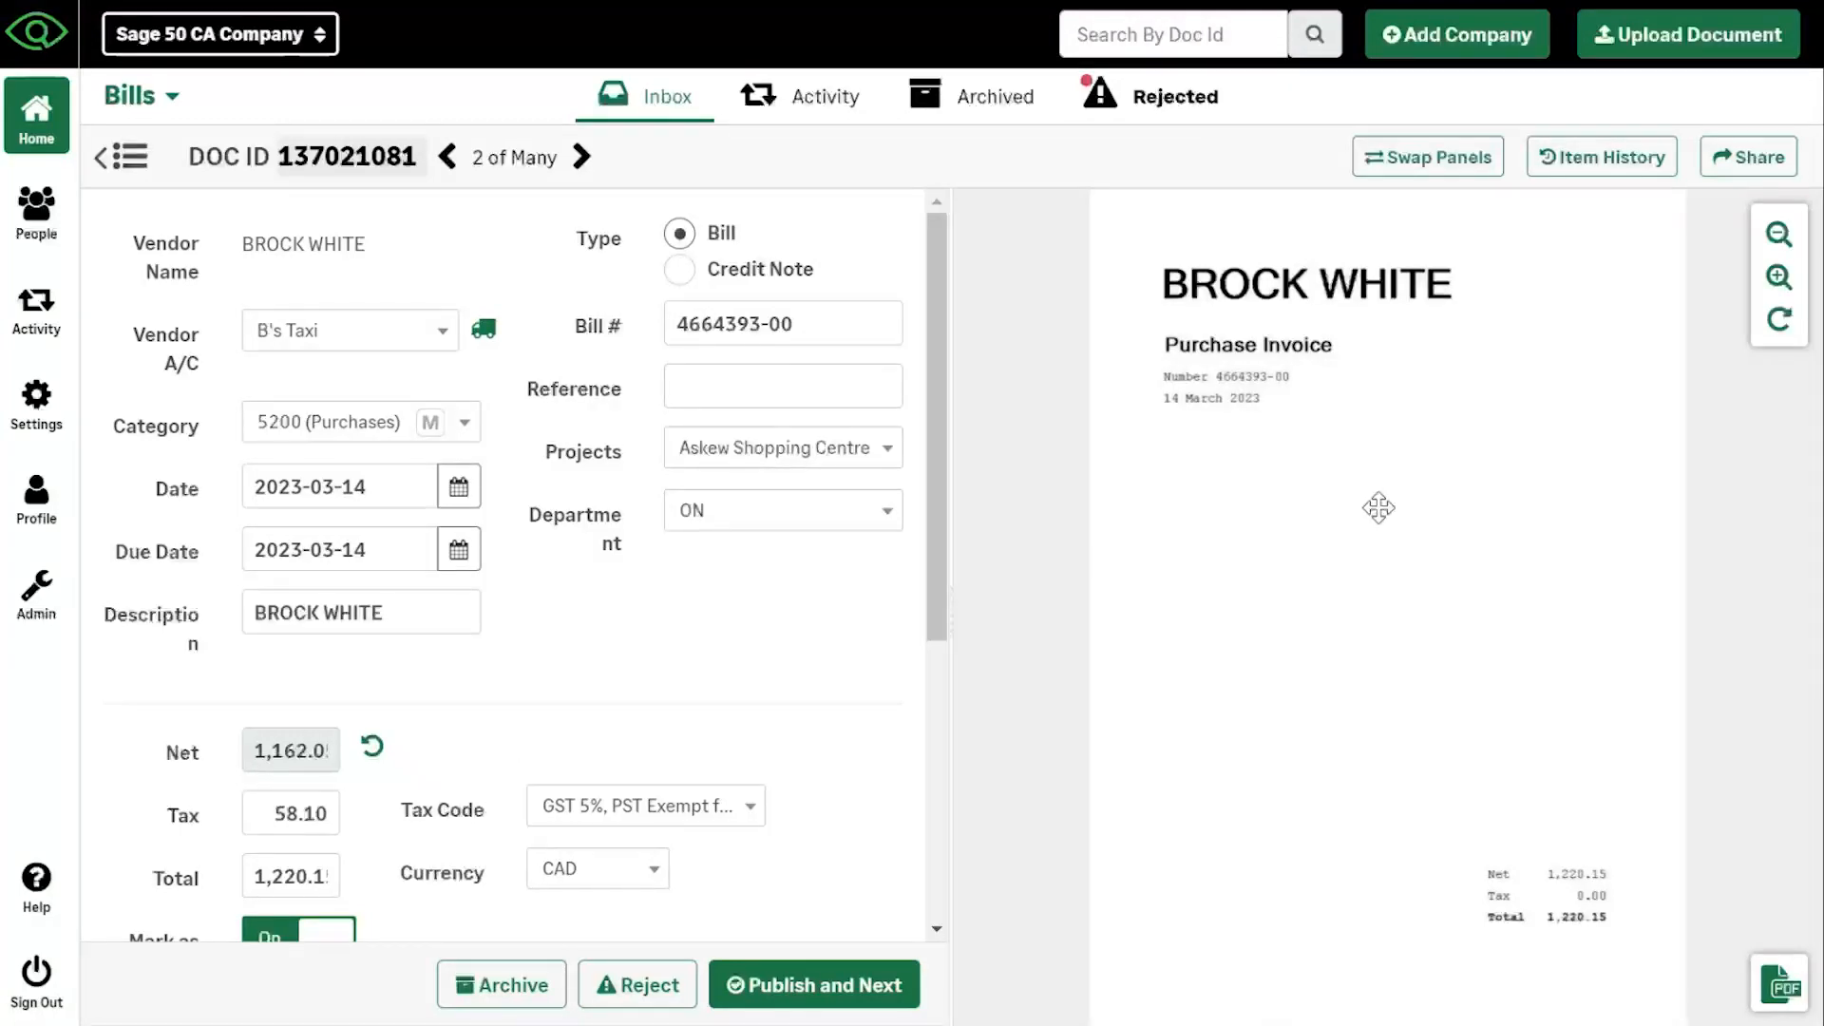
mouse_move(859, 696)
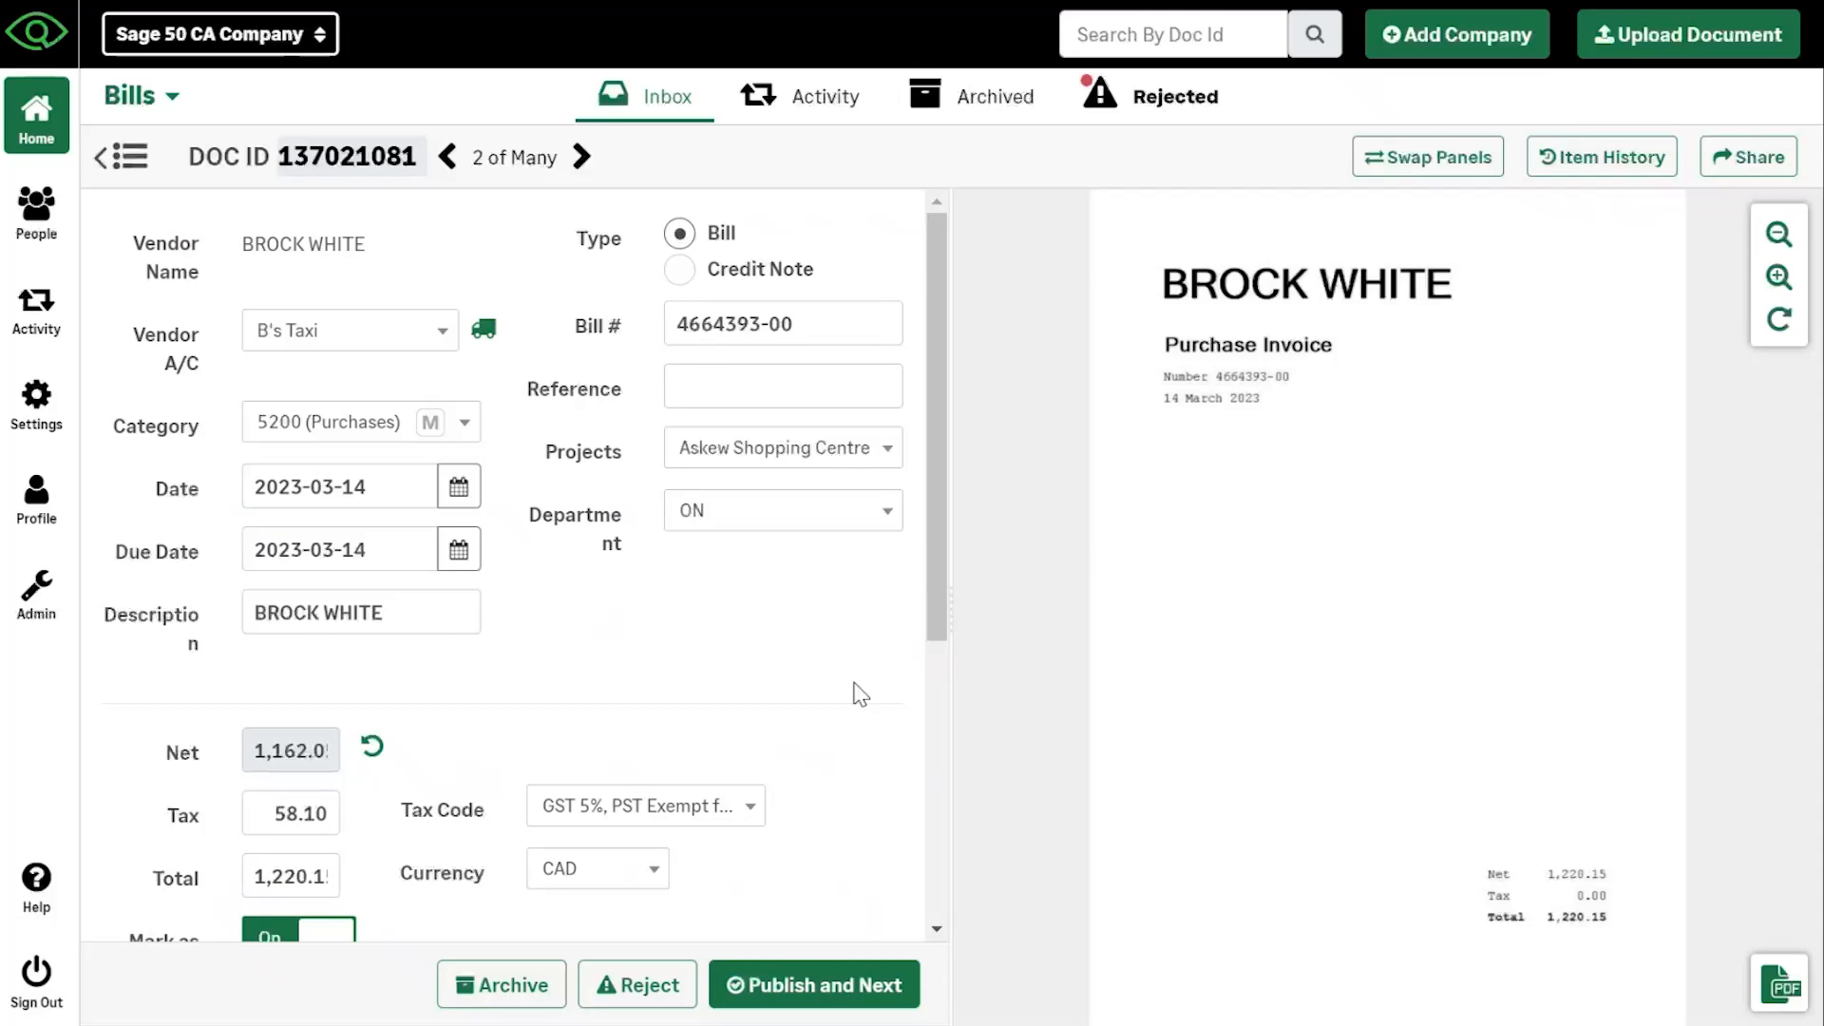
scroll("down", 3)
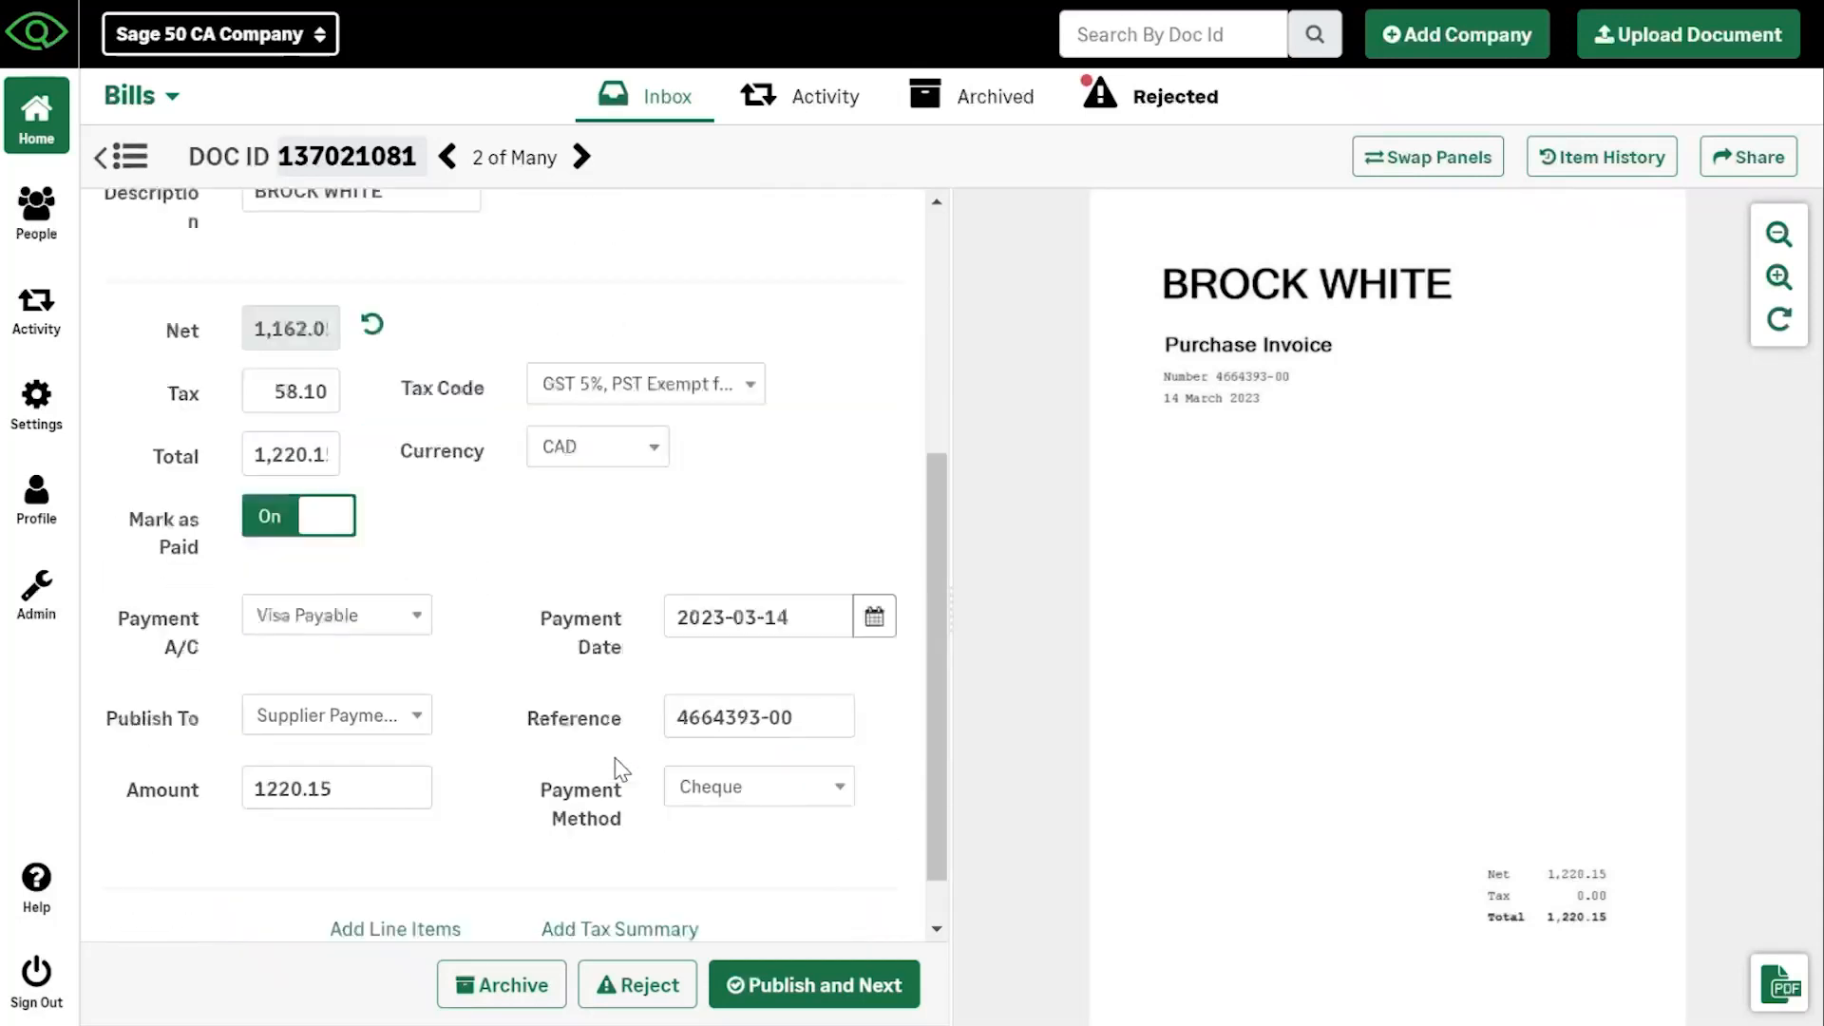
scroll("down", 3)
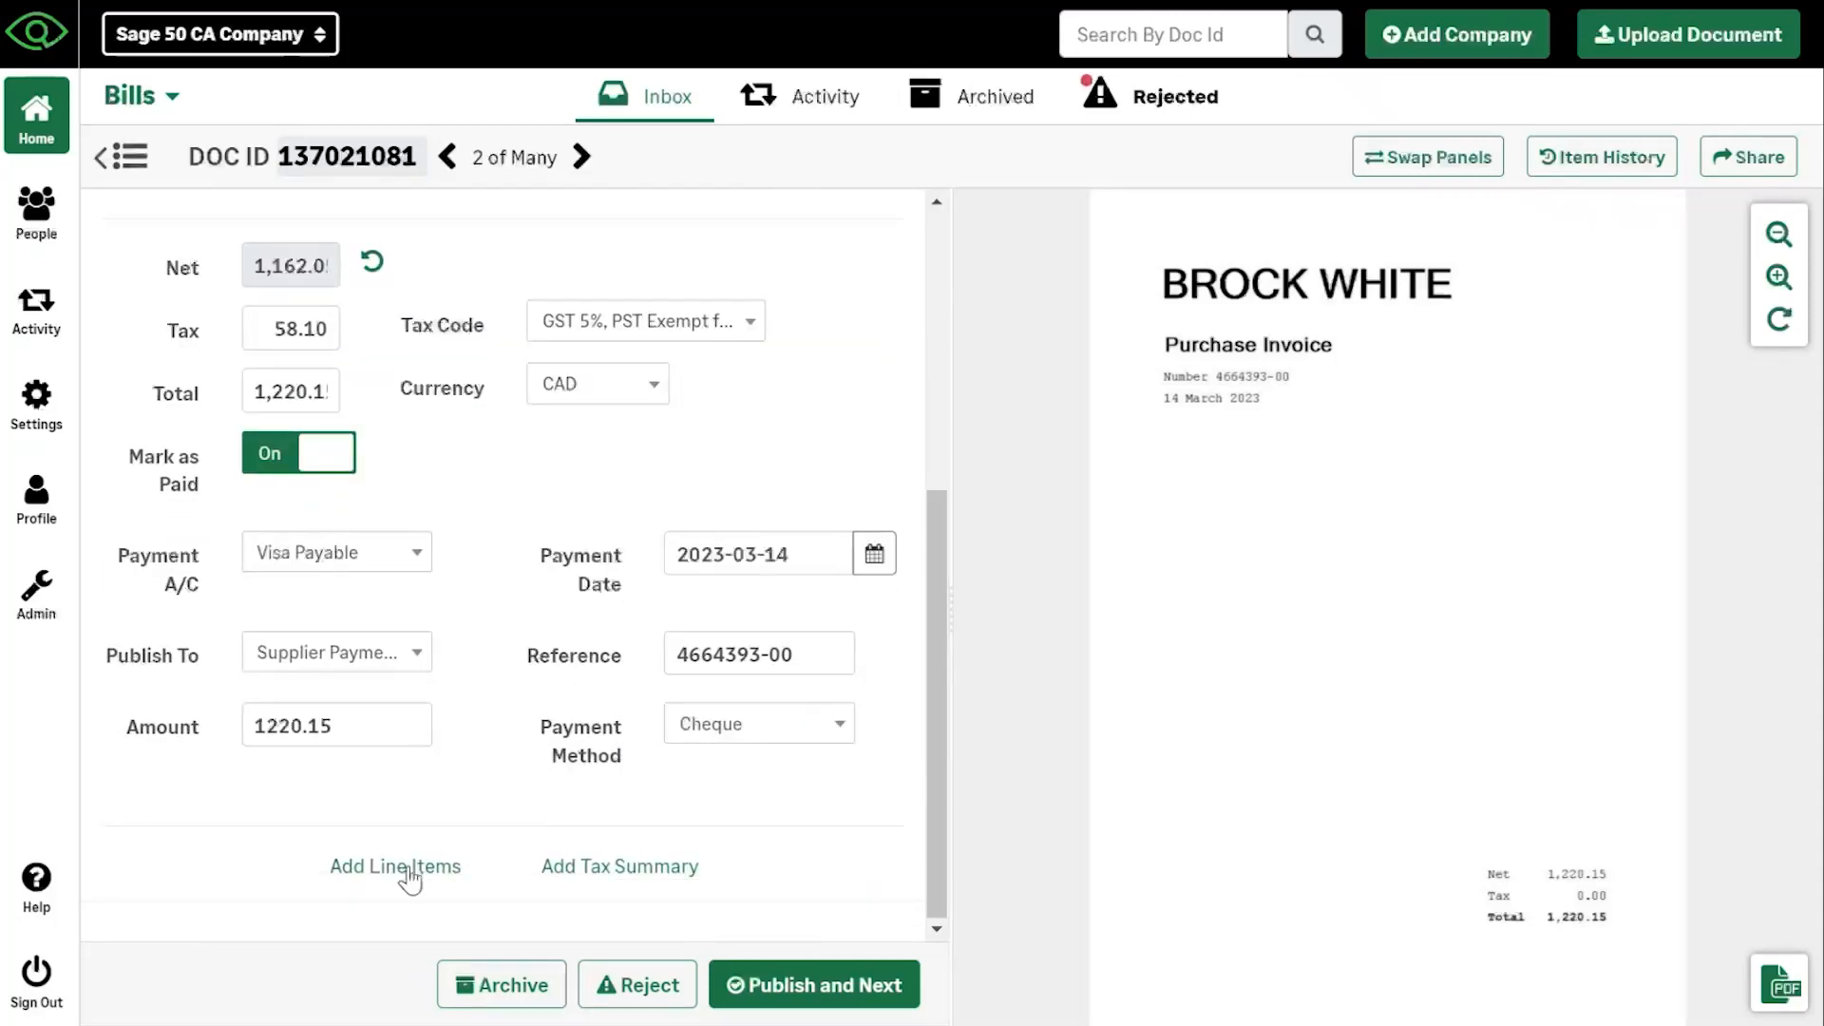
mouse_move(744, 956)
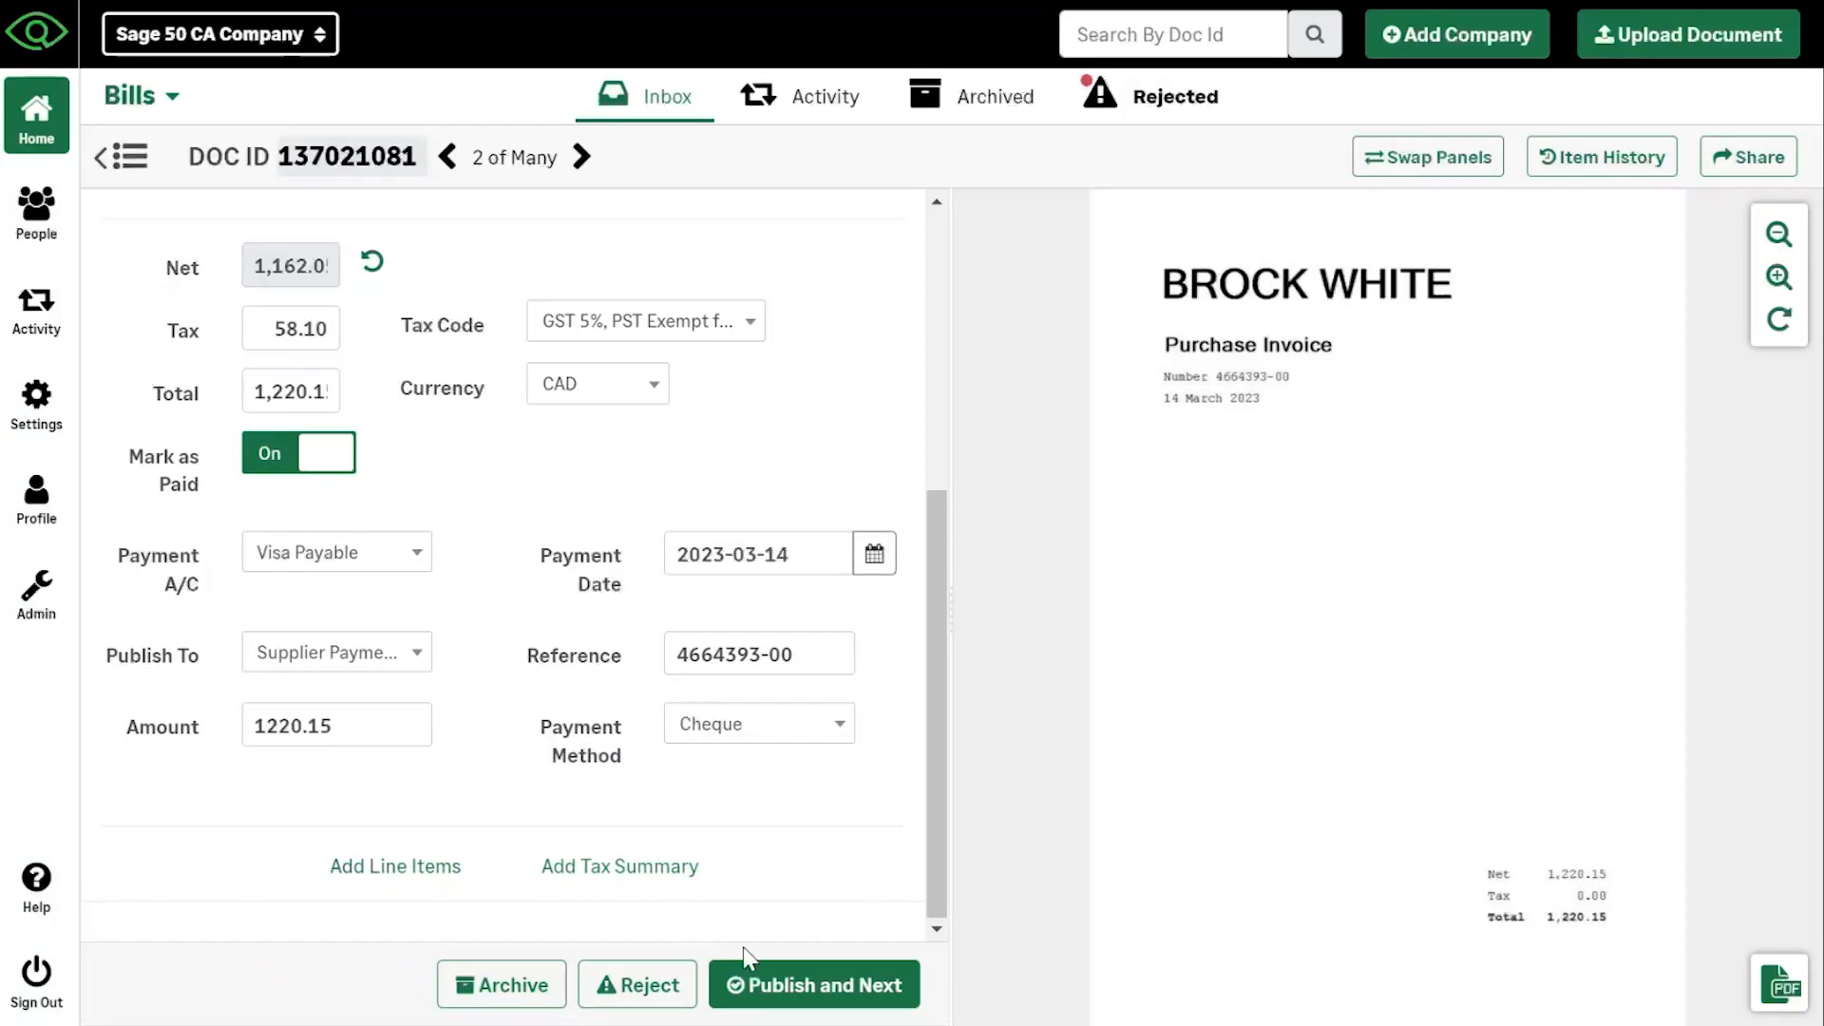
mouse_move(646, 909)
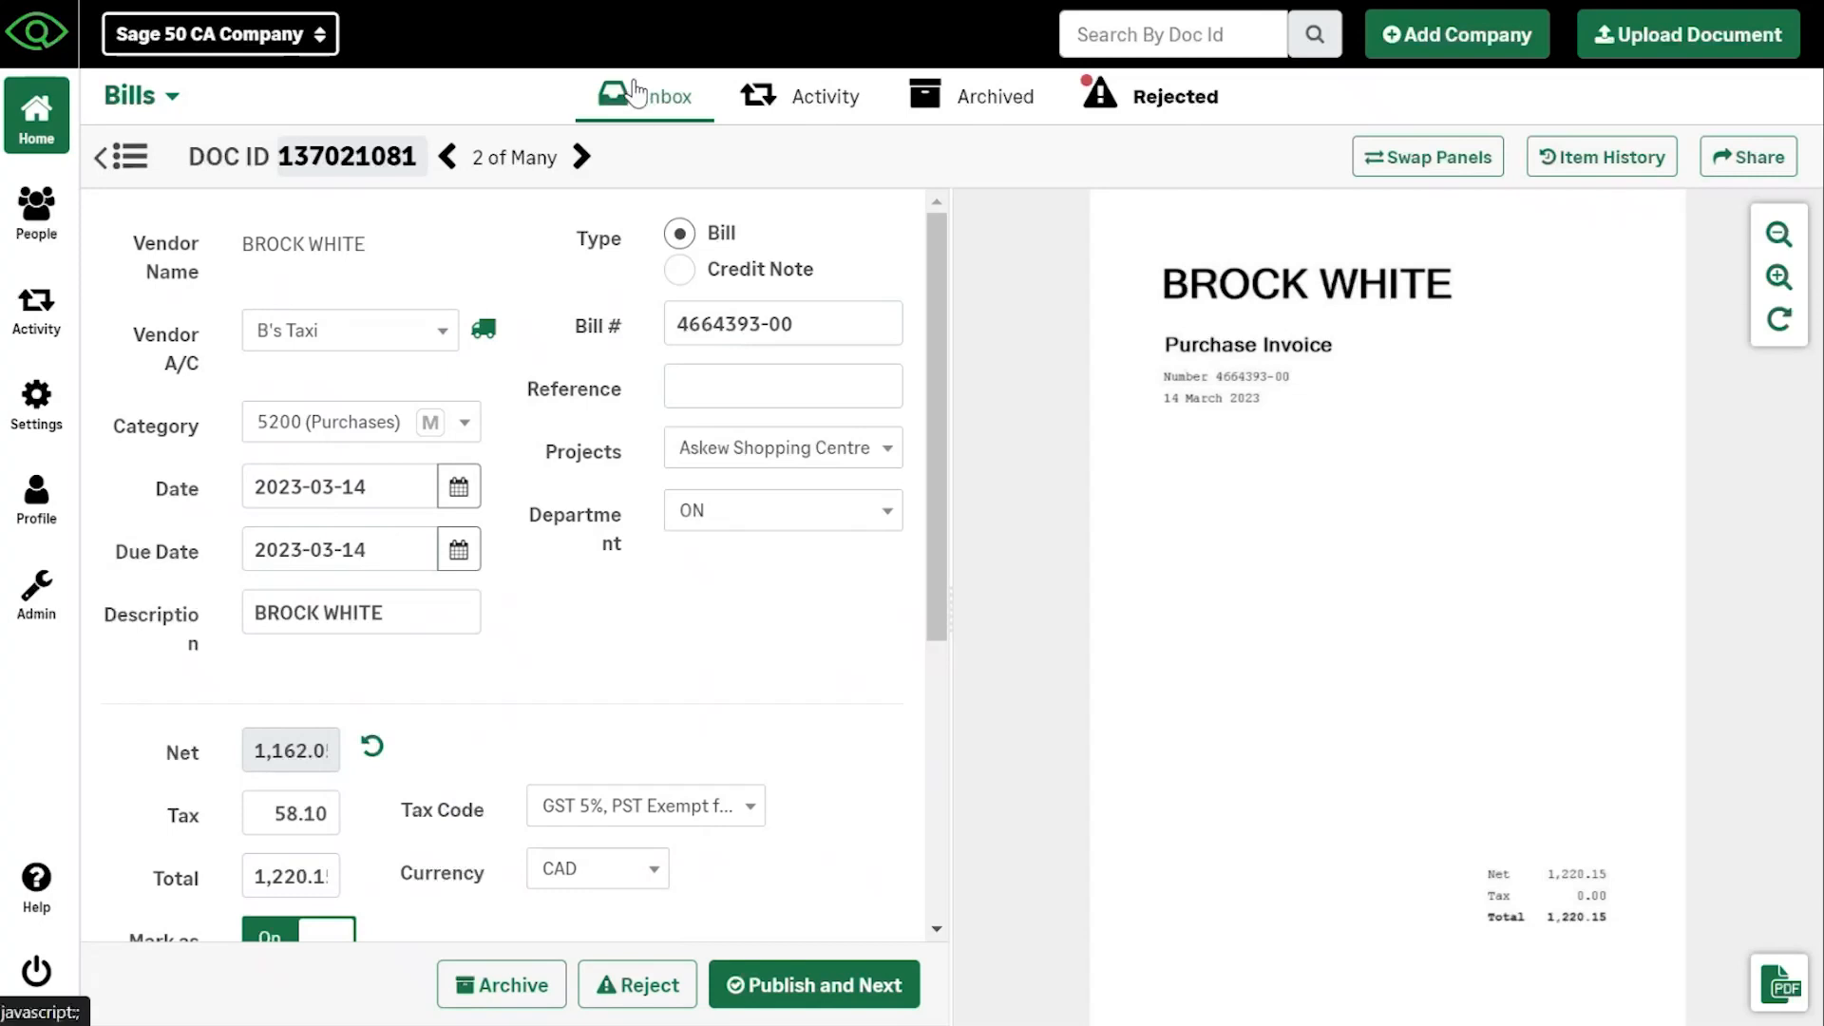
Go back through the bills inbox to the company dashboard folder summary
left_click(219, 35)
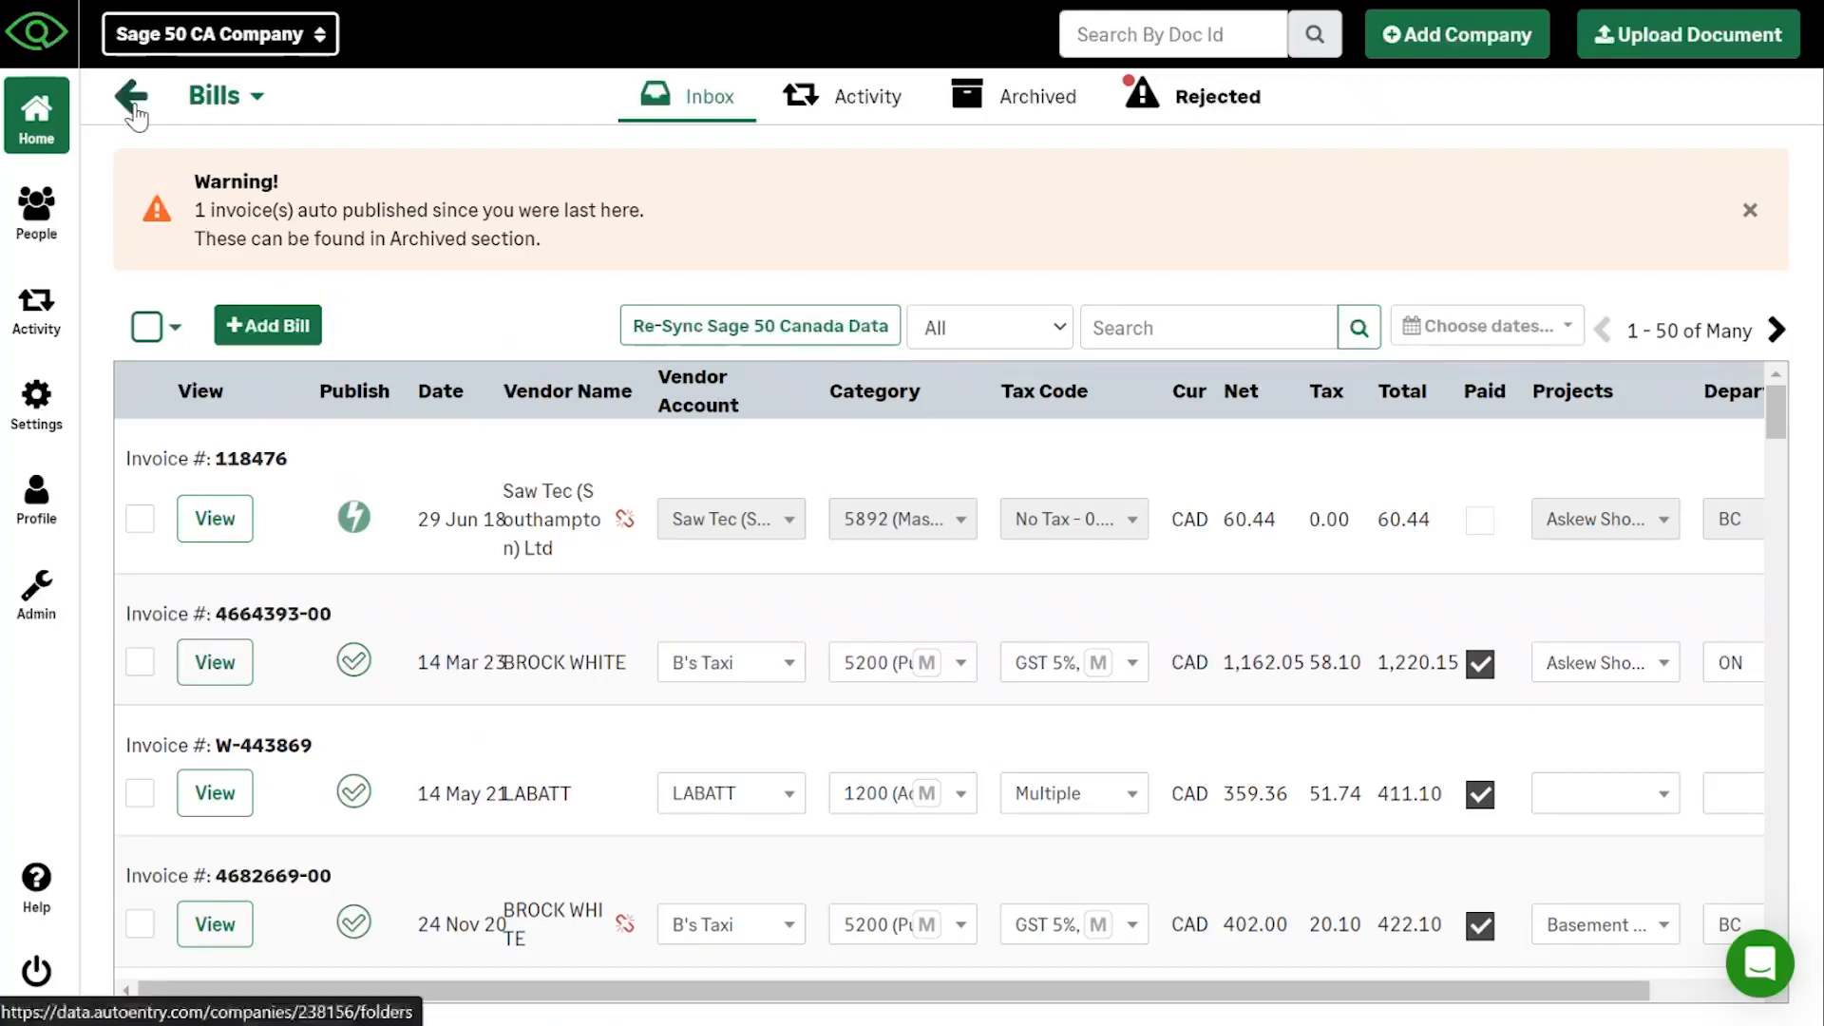
left_click(131, 95)
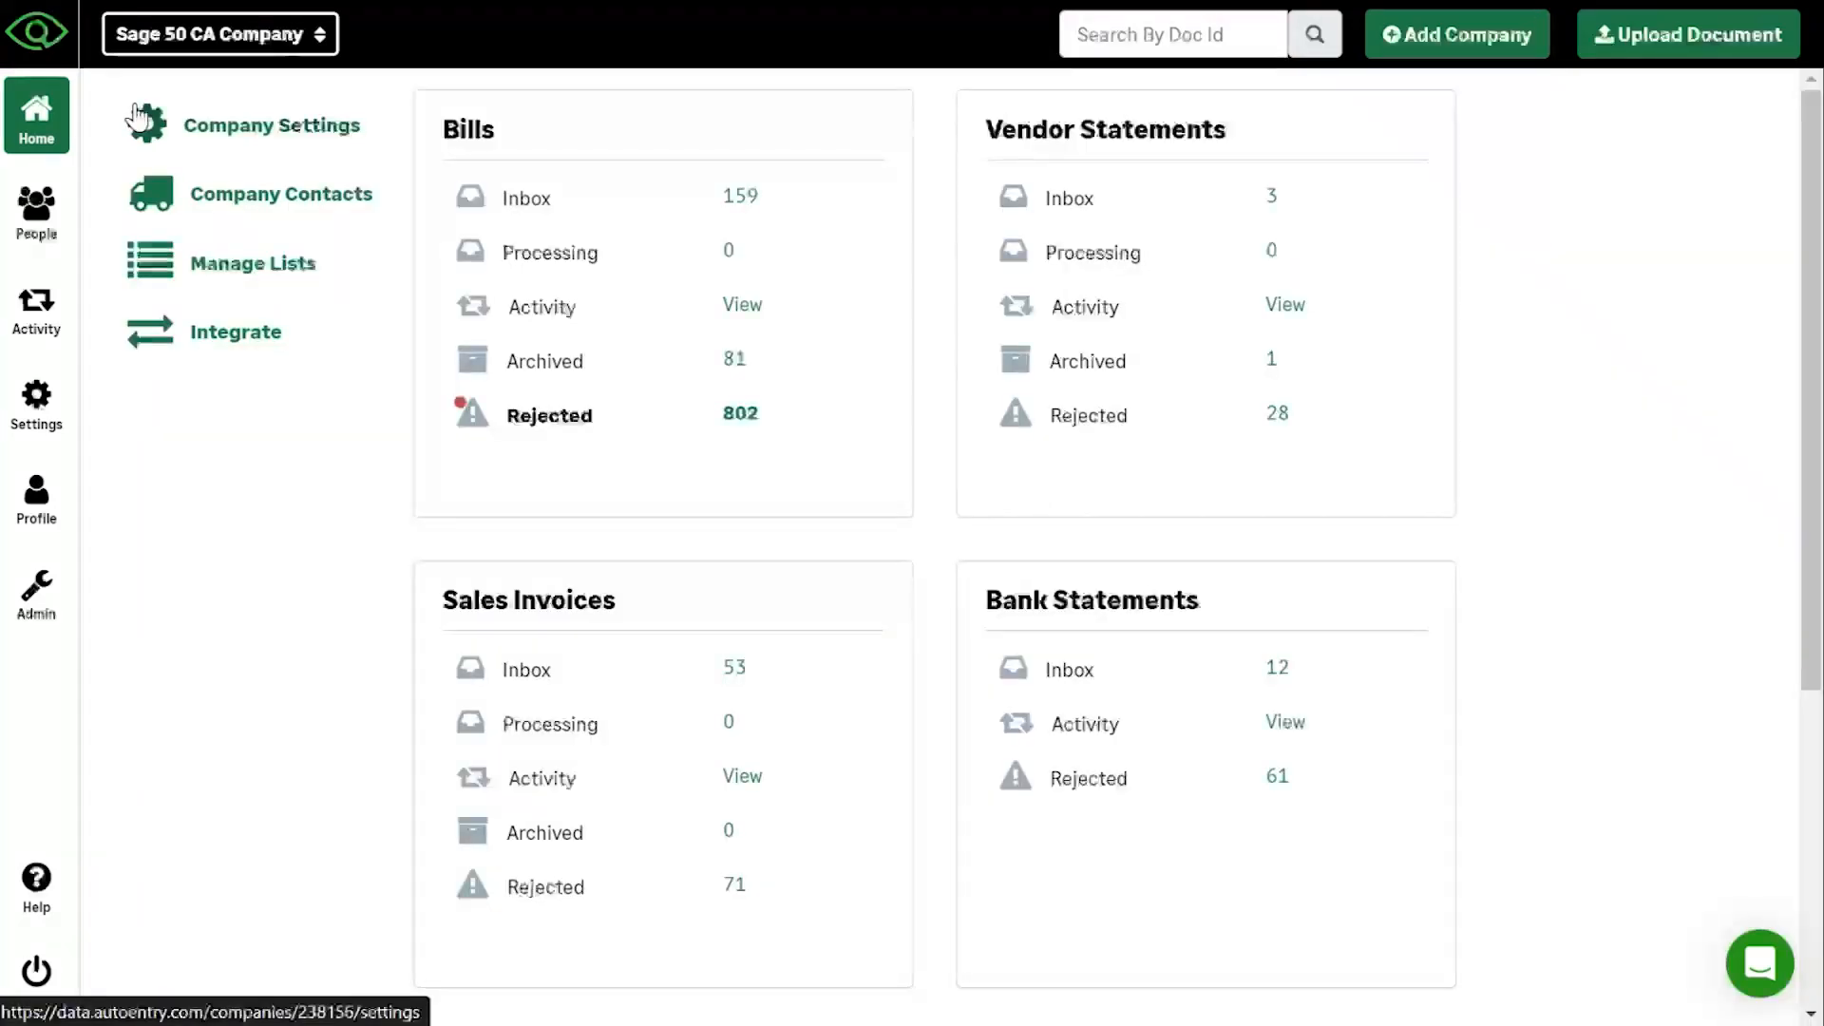